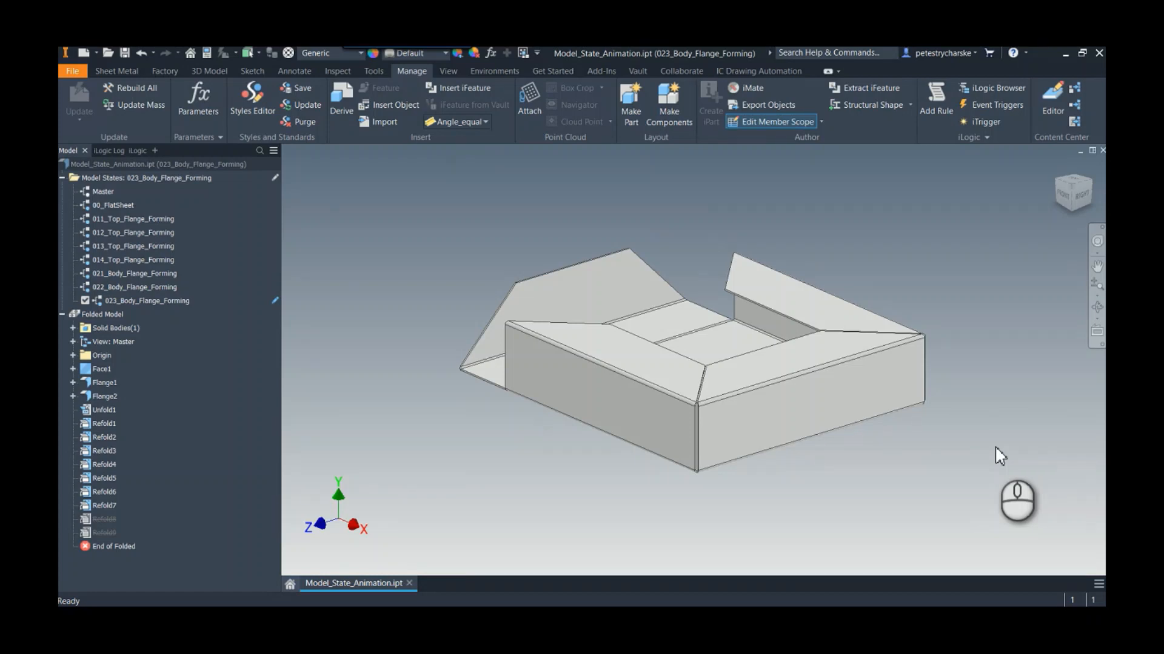
{"action": "mouse_move", "coordinate": [1028, 455]}
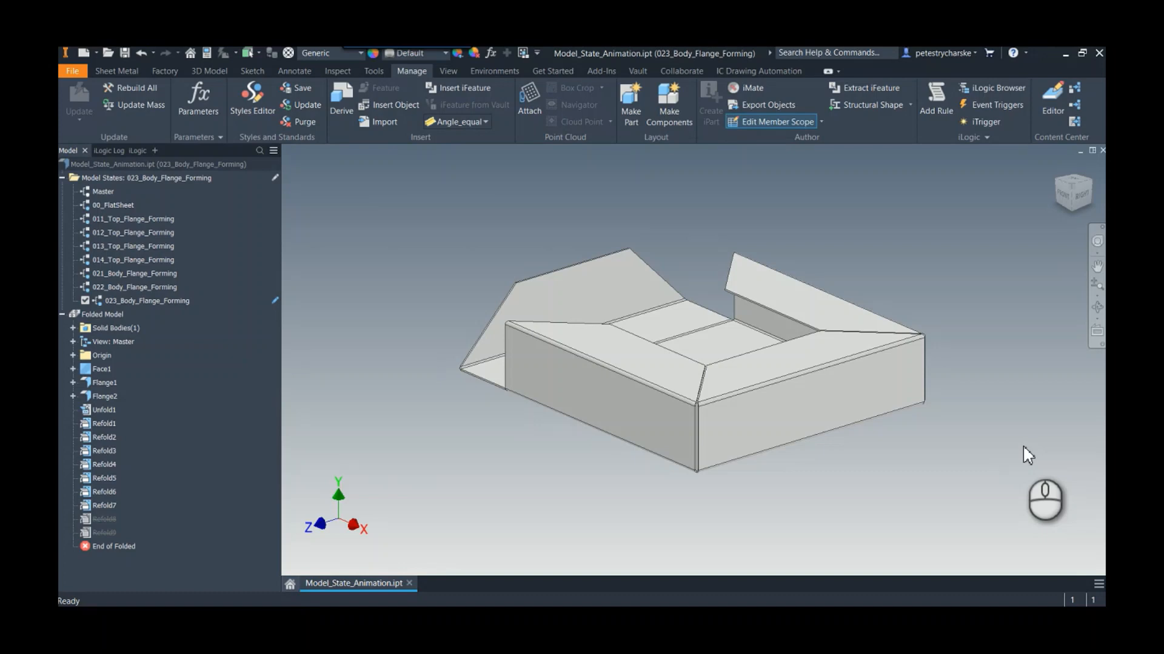
{"action": "mouse_move", "coordinate": [876, 534]}
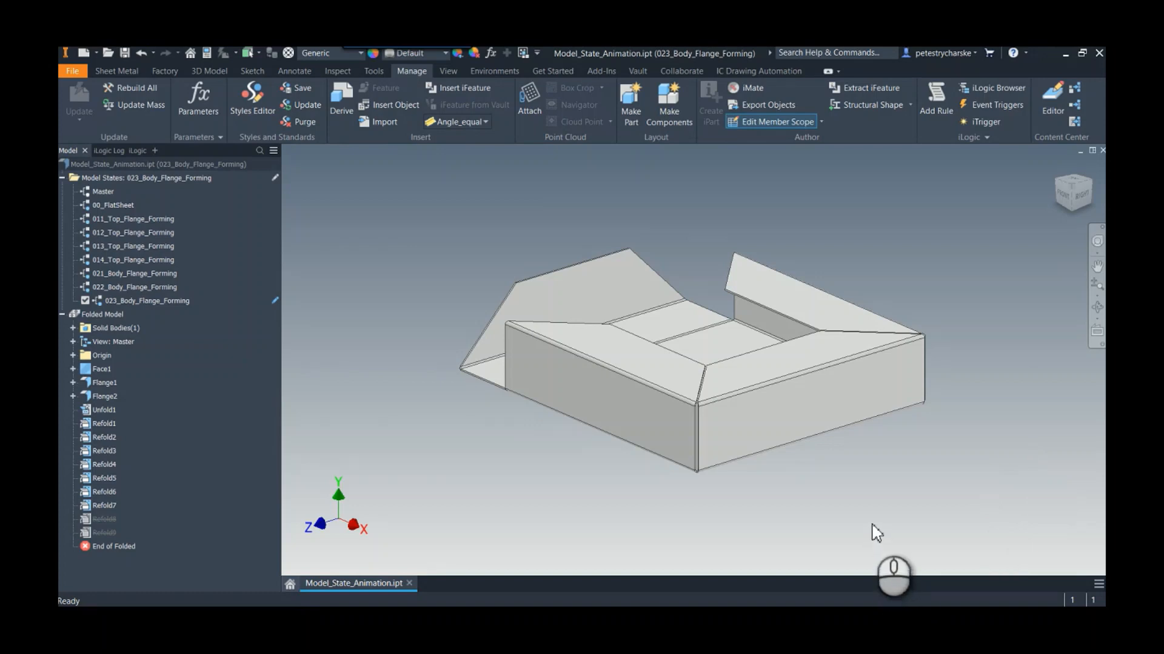
{"action": "mouse_move", "coordinate": [825, 540]}
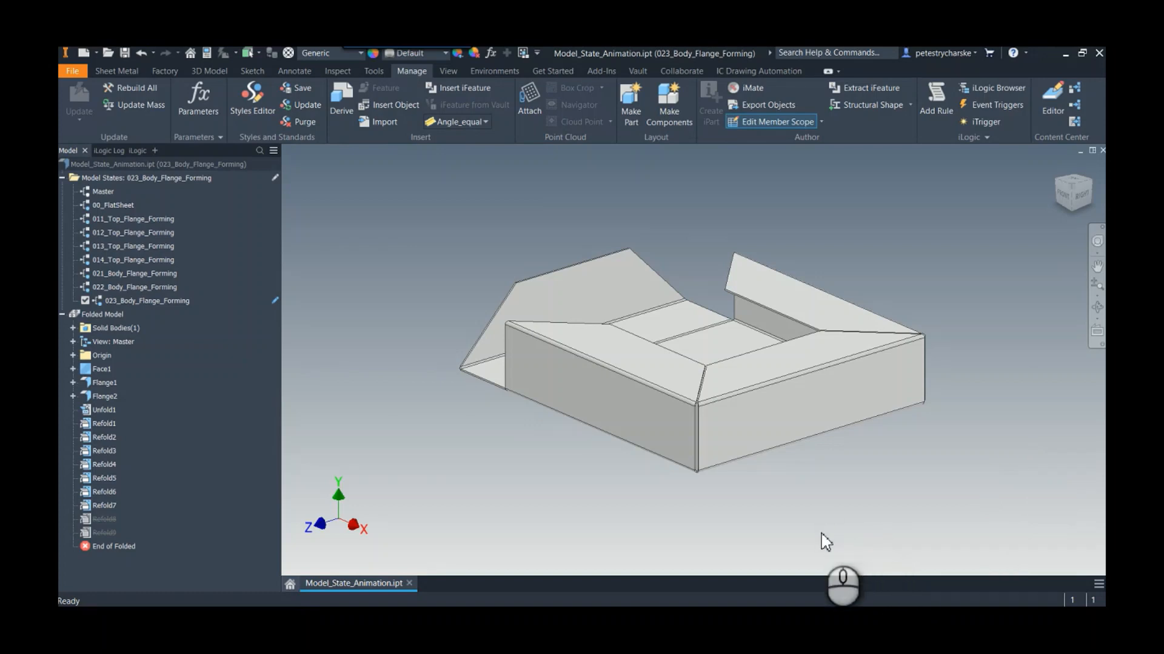
{"action": "mouse_move", "coordinate": [161, 237]}
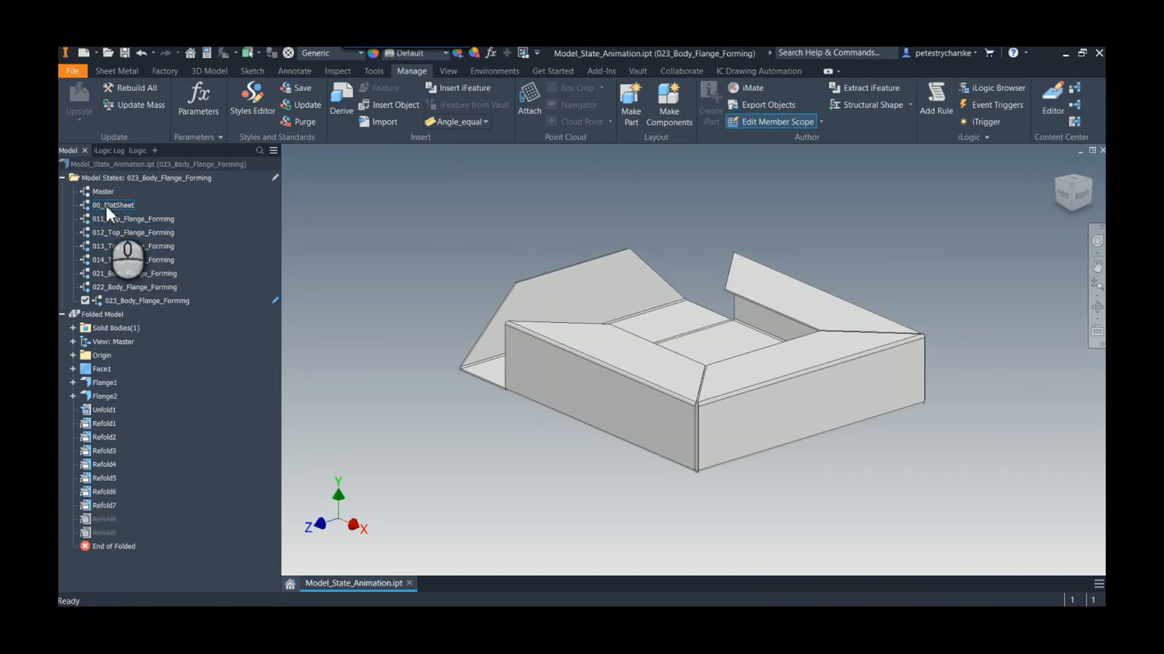
Activate the 00_FlatSheet model state and unfold the part from the Sheet Metal tools
{"action": "double_click", "coordinate": [114, 205]}
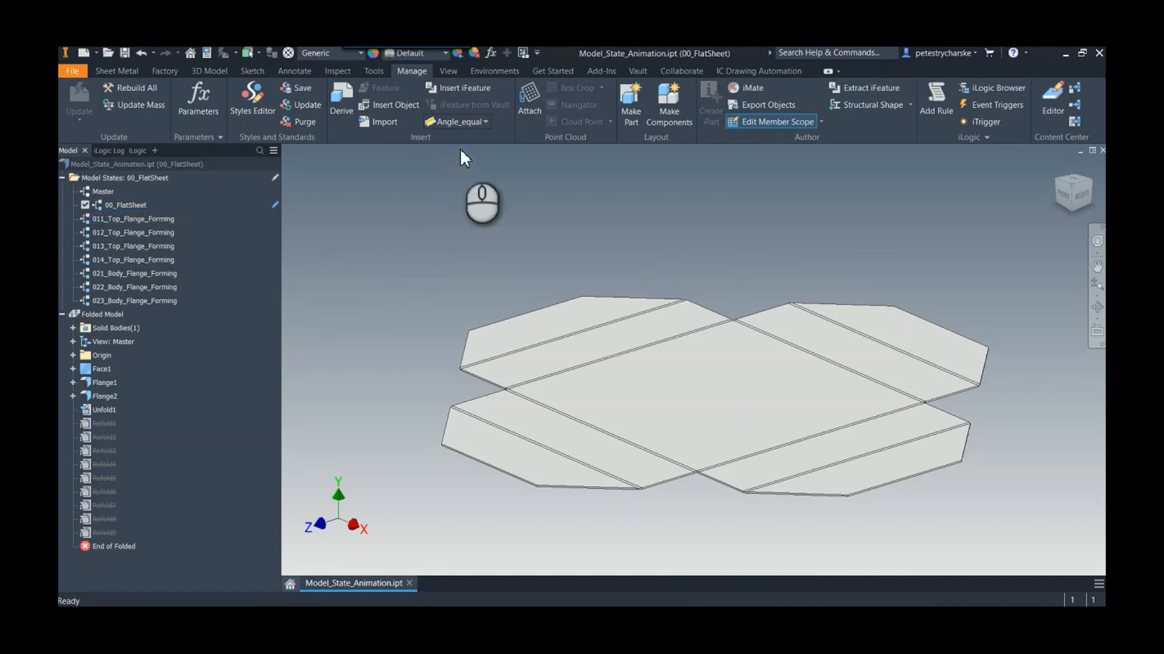
{"action": "left_click", "coordinate": [116, 70]}
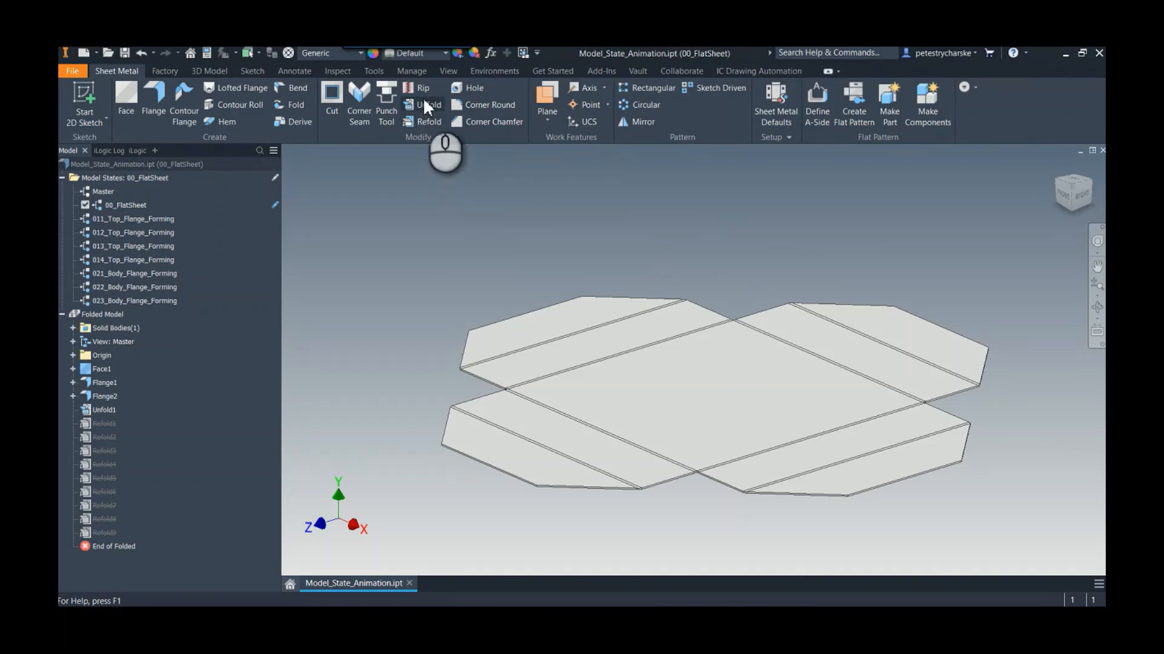
{"action": "left_click", "coordinate": [428, 105]}
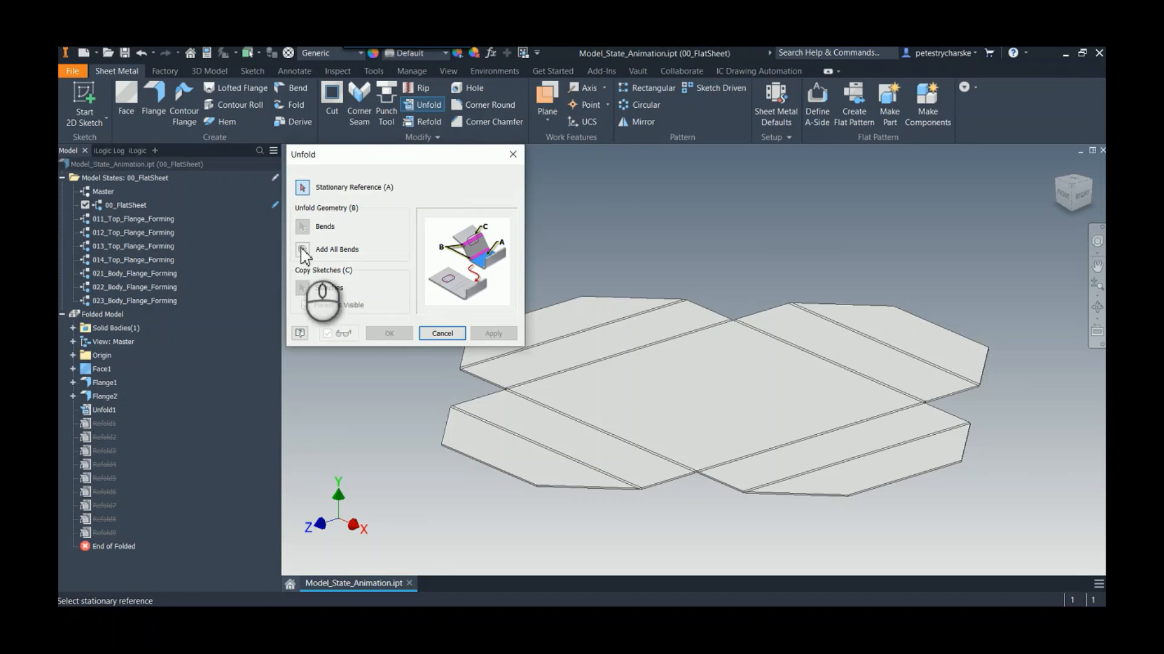
{"action": "left_click", "coordinate": [441, 333]}
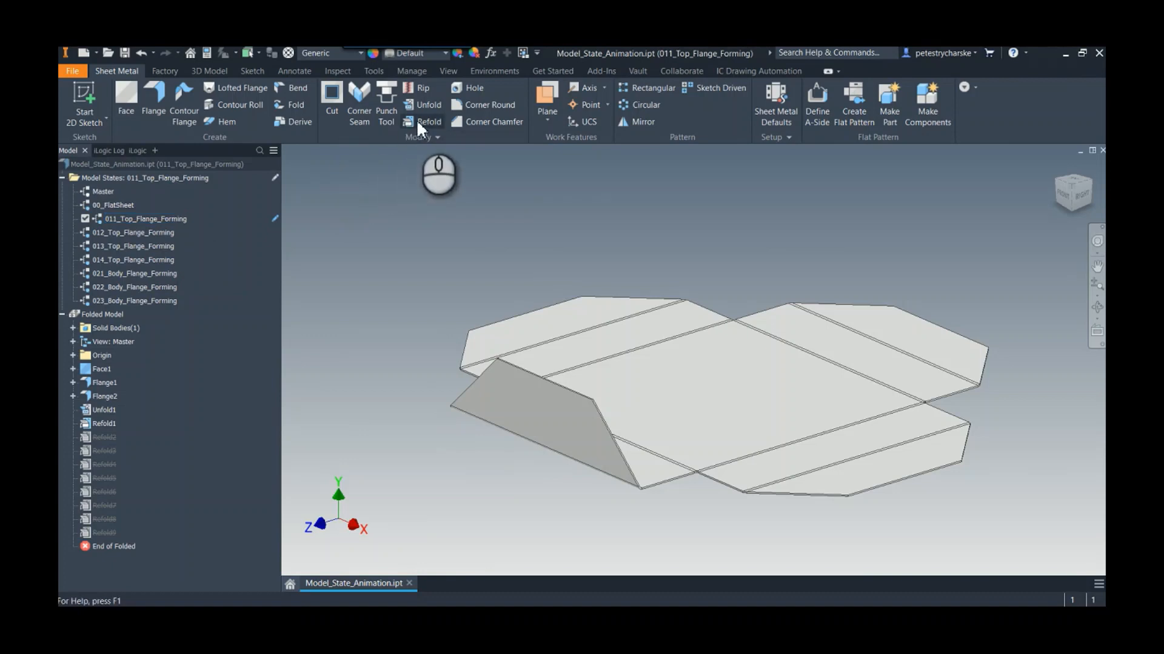
Step through the forming model states from 012_Top_Flange_Forming onward
{"action": "left_click", "coordinate": [104, 423]}
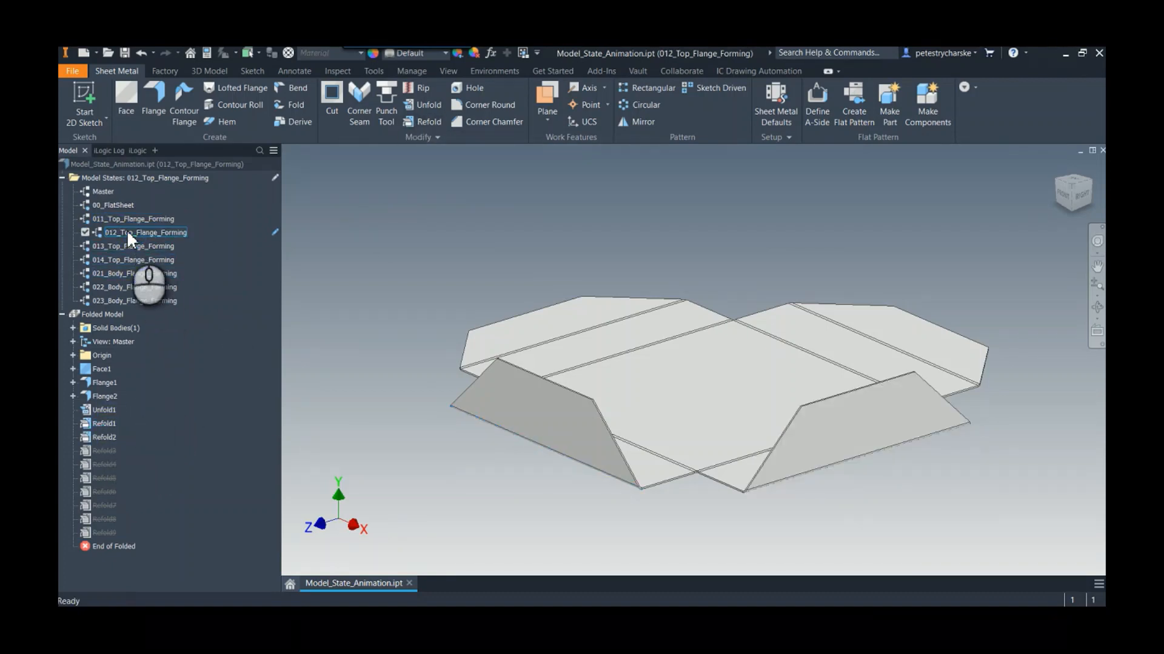
{"action": "left_click", "coordinate": [133, 246]}
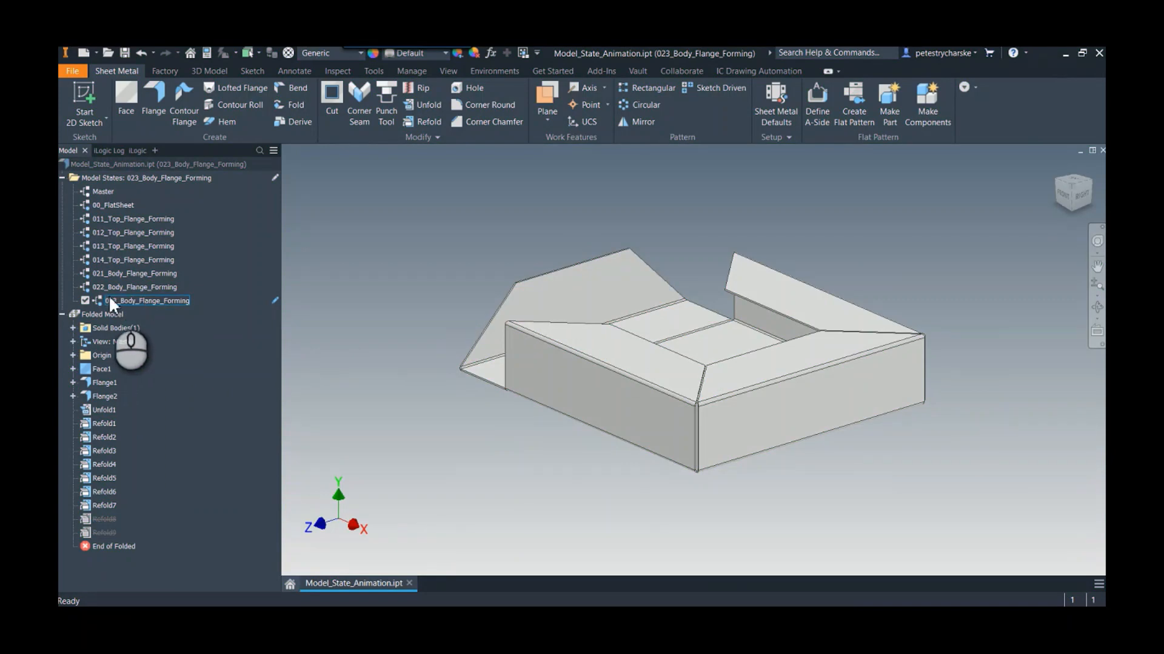
Copy 023_Body_Flange_Forming as 024_Body_Flange_Forming and activate the new state
{"action": "right_click", "coordinate": [140, 301]}
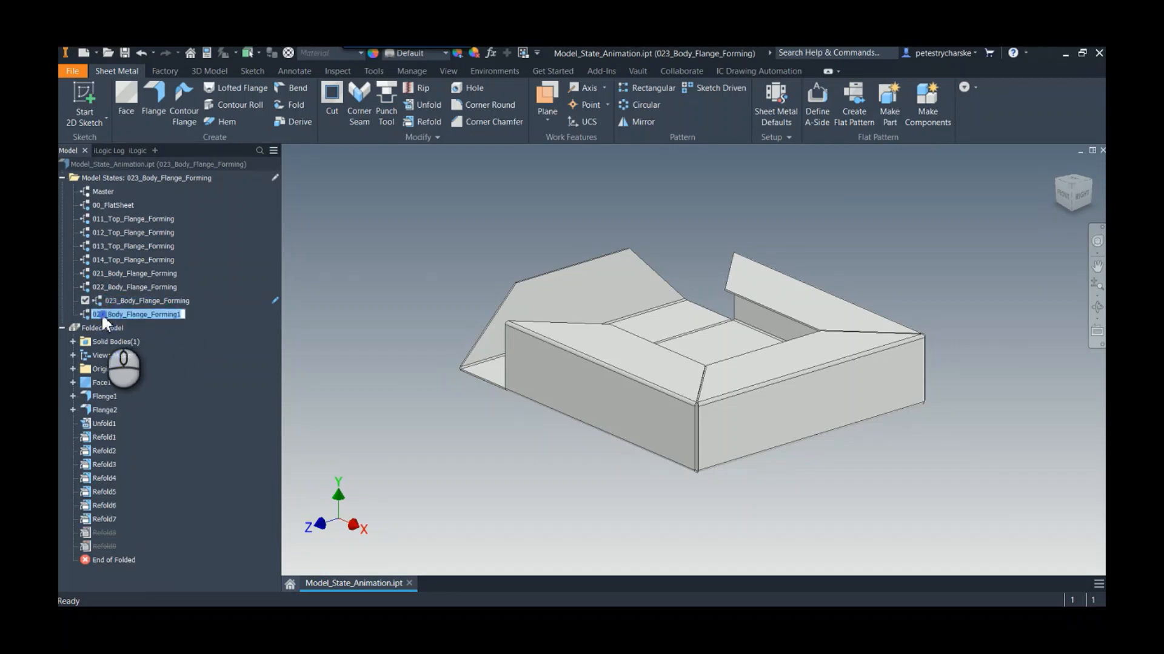
{"action": "mouse_move", "coordinate": [141, 334]}
{"action": "type", "text": "4"}
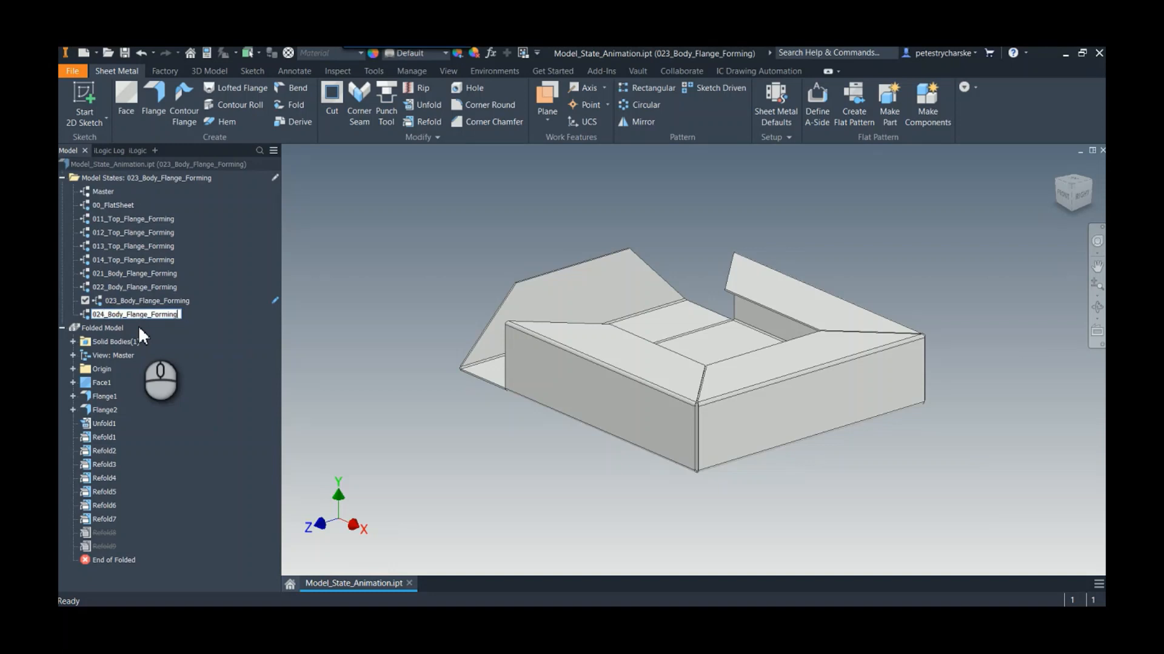
{"action": "left_click", "coordinate": [135, 314]}
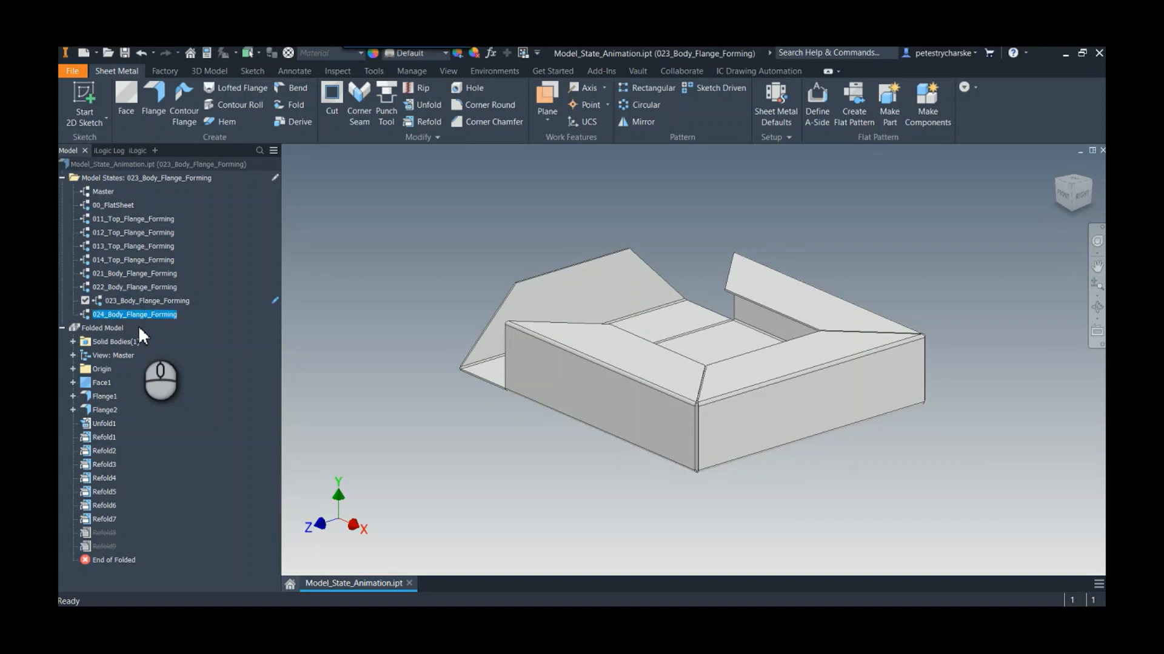
{"action": "left_click", "coordinate": [146, 300]}
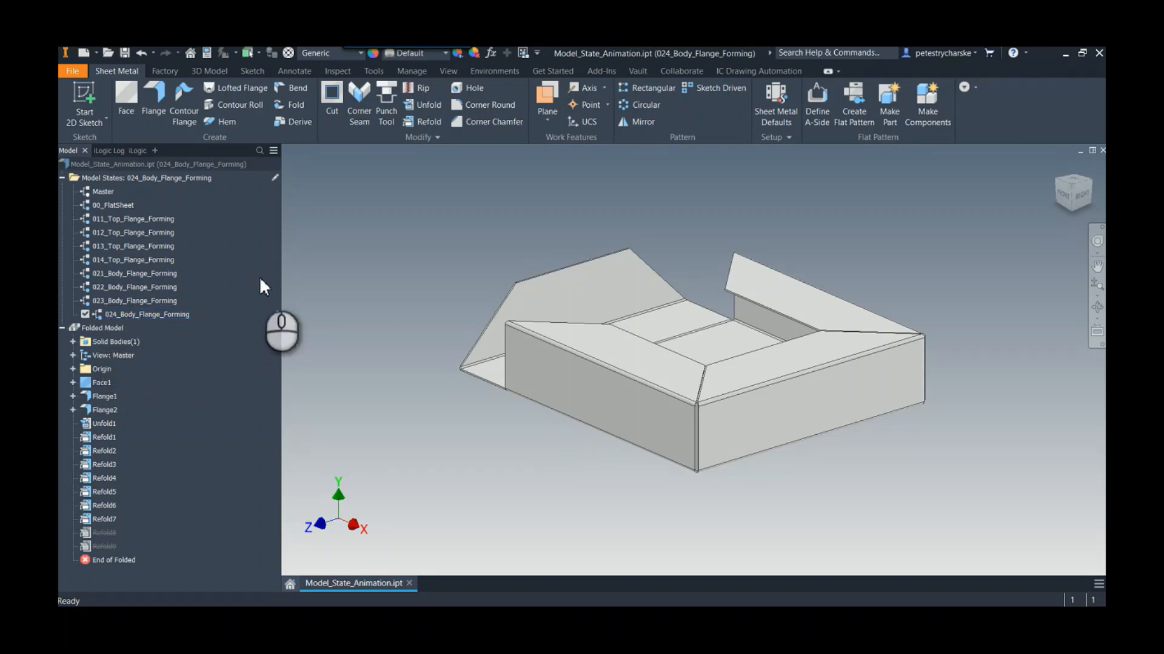
Refold the remaining body bends, keeping the tray's bottom face stationary, to close the tray
{"action": "left_click", "coordinate": [424, 121]}
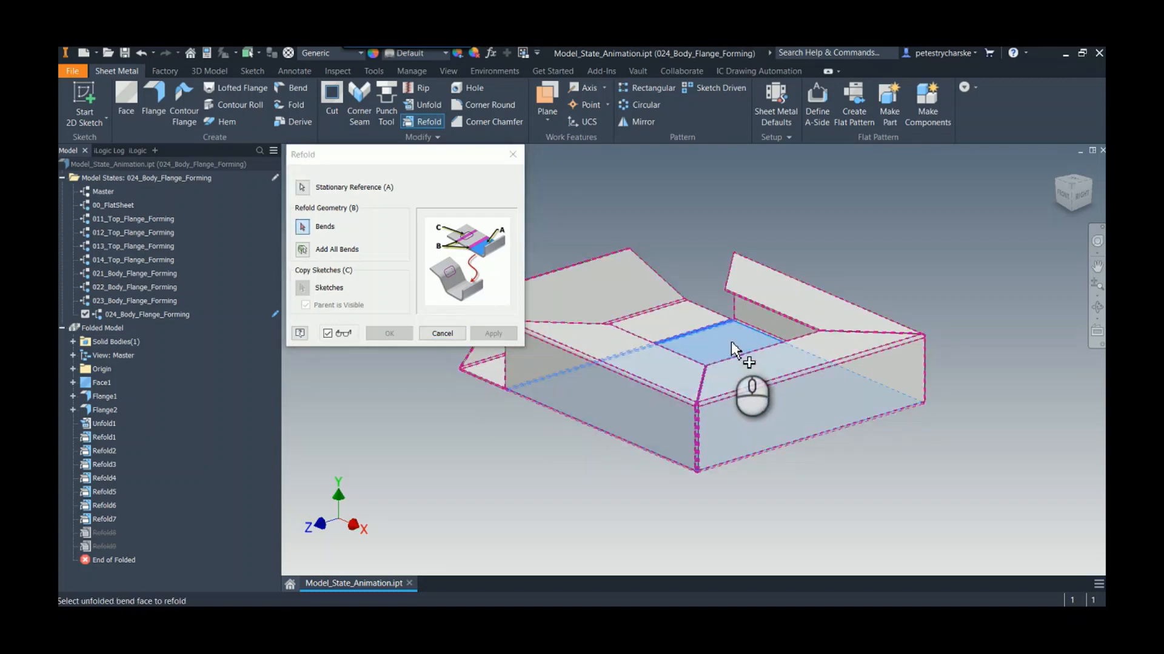
{"action": "left_click", "coordinate": [734, 346]}
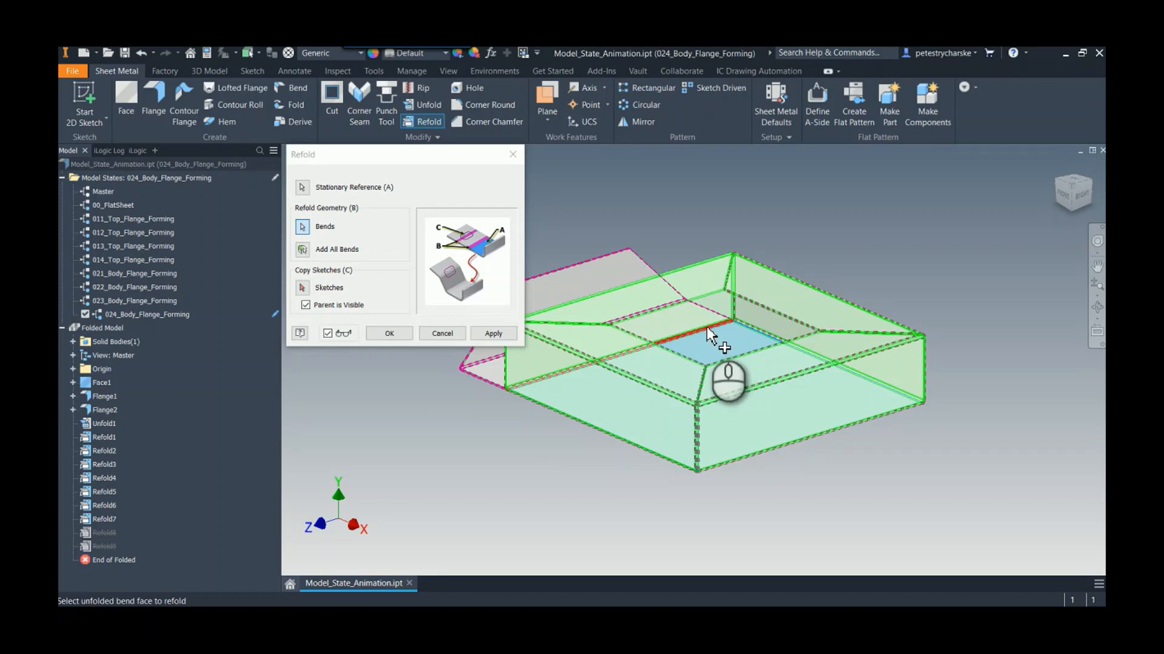
{"action": "left_click", "coordinate": [389, 333]}
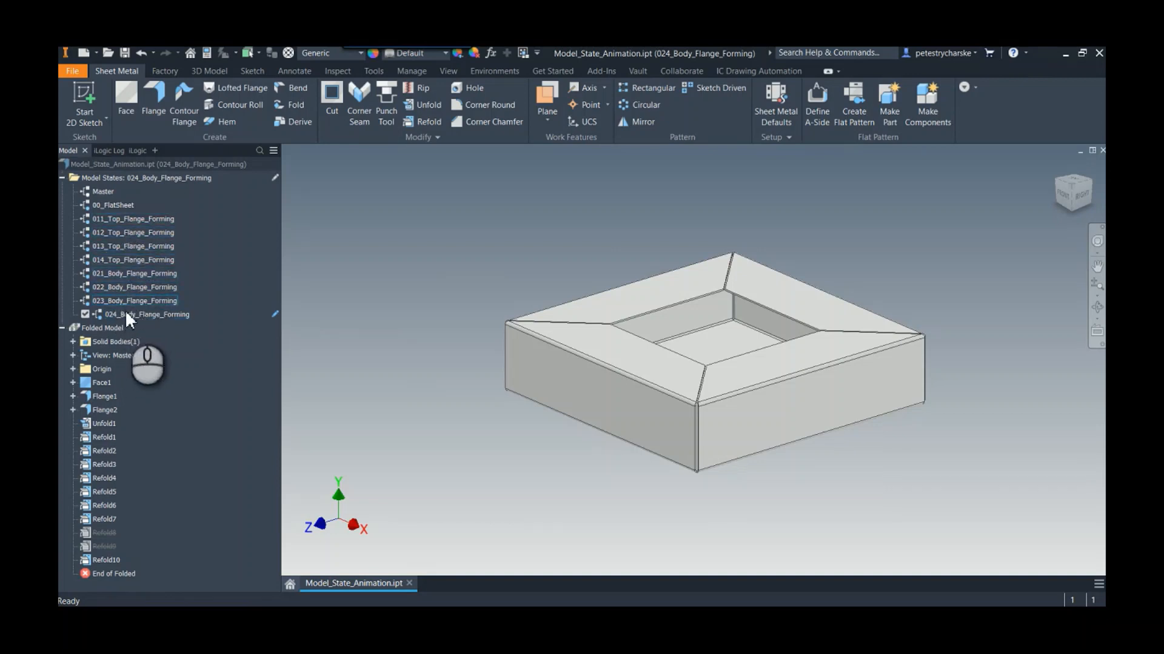
{"action": "mouse_move", "coordinate": [401, 269]}
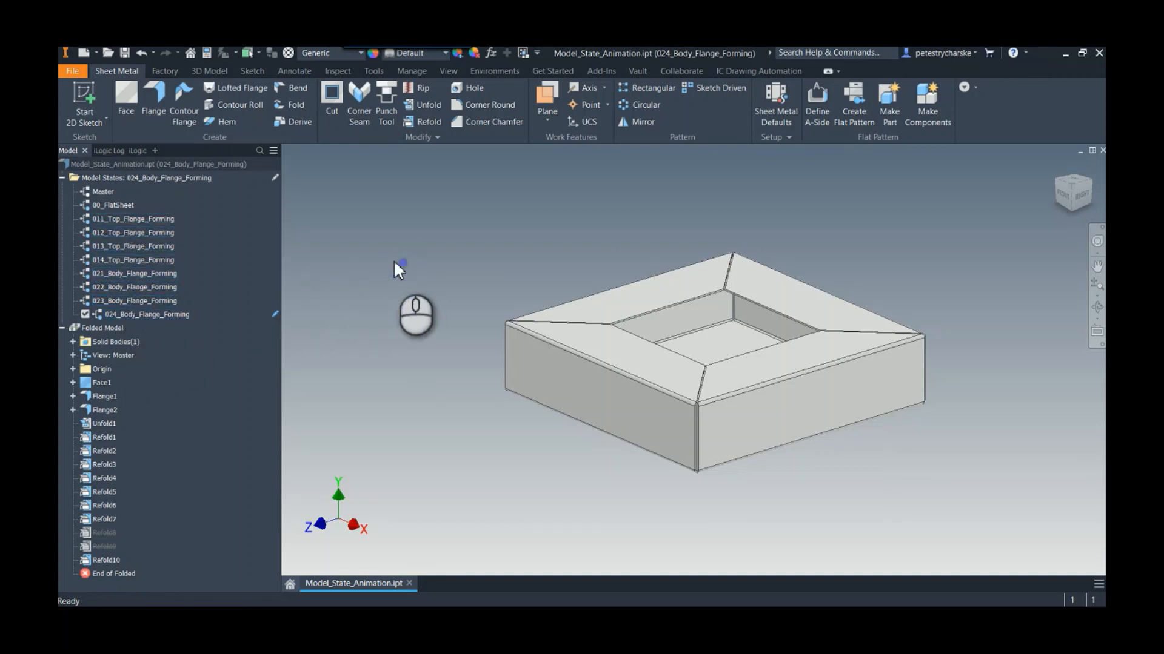
{"action": "mouse_move", "coordinate": [216, 206]}
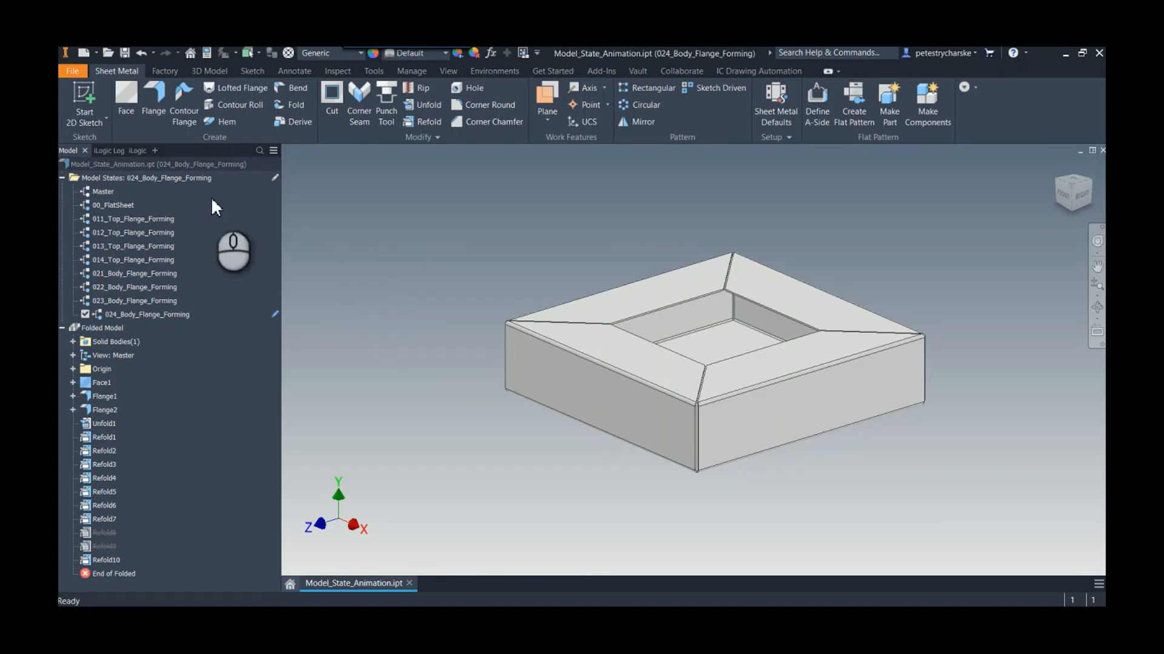
Edit the Animate_Model_States rule from the iLogic browser to view its code
{"action": "left_click", "coordinate": [125, 150]}
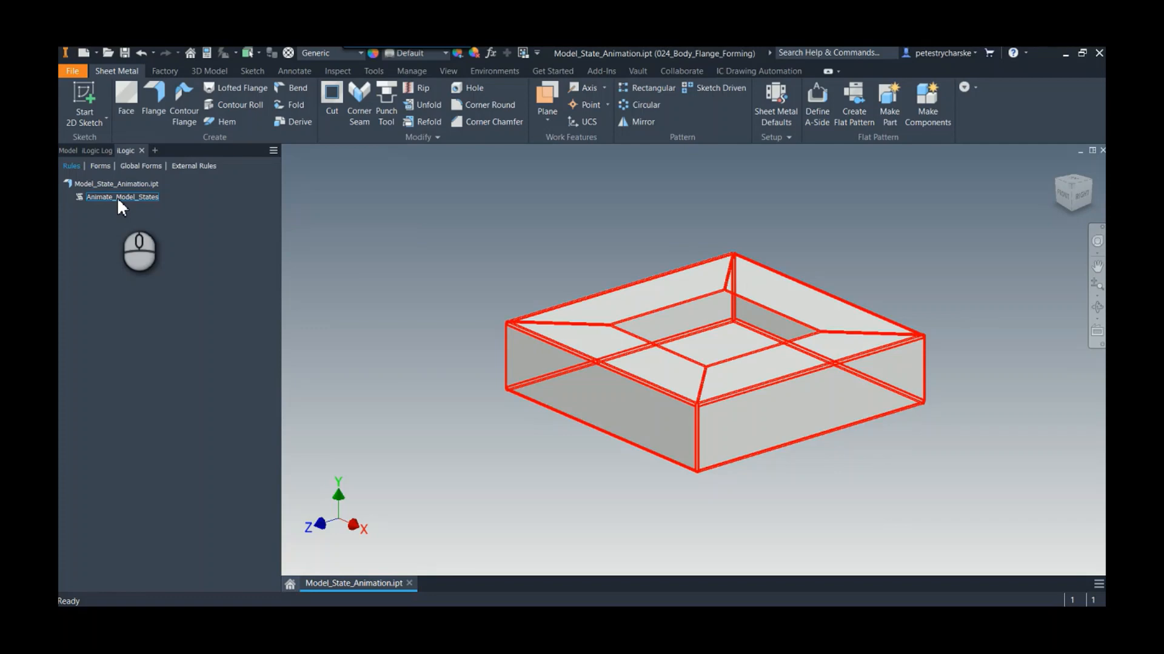
{"action": "right_click", "coordinate": [122, 197]}
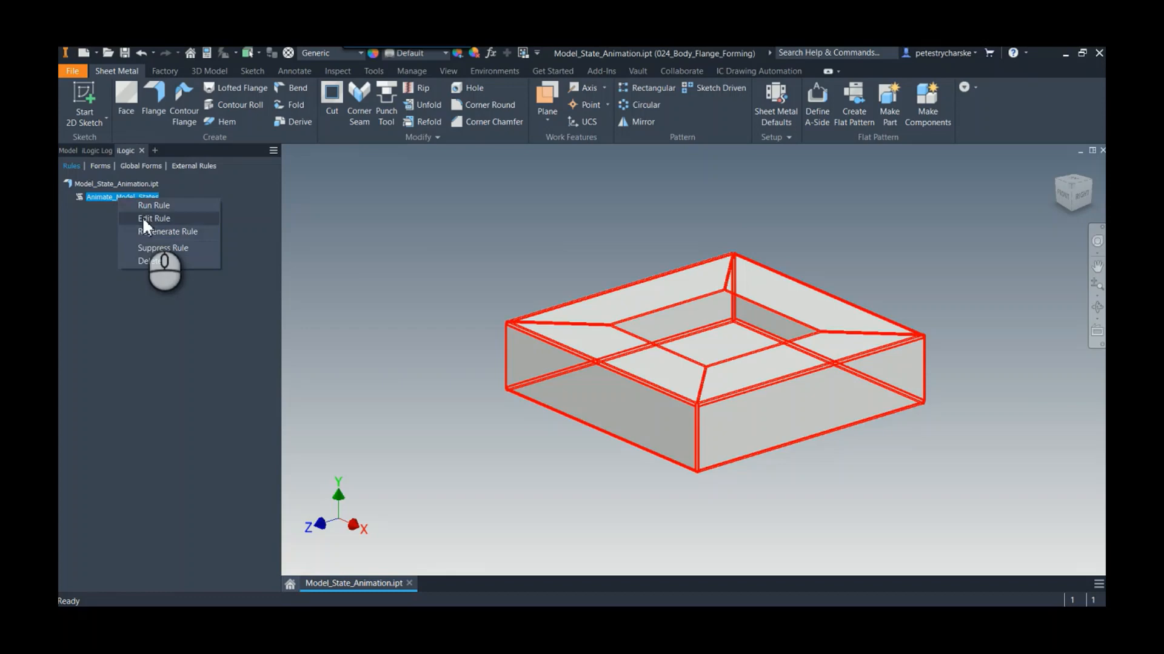
{"action": "left_click", "coordinate": [154, 218]}
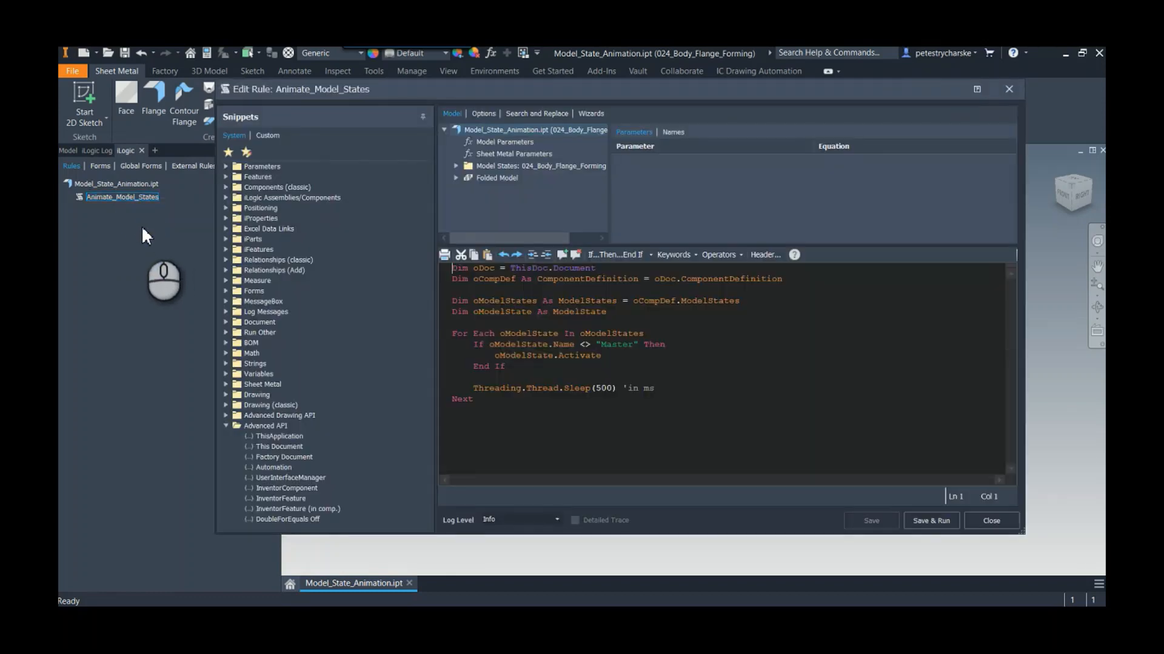
{"action": "mouse_move", "coordinate": [534, 346]}
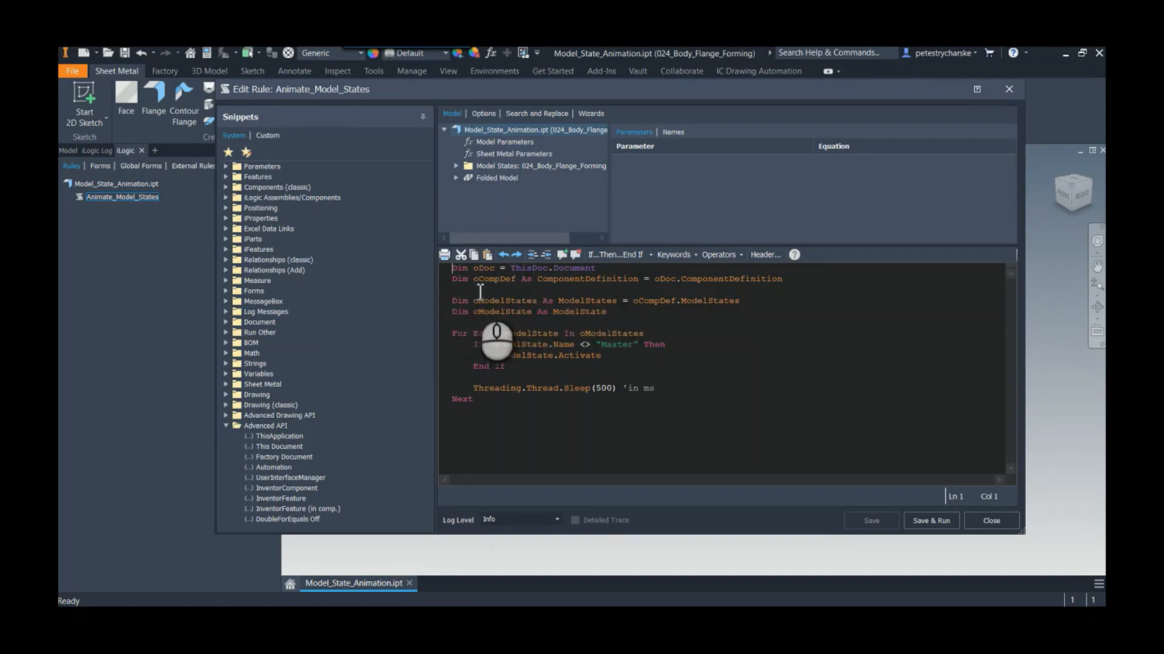
{"action": "mouse_move", "coordinate": [732, 334]}
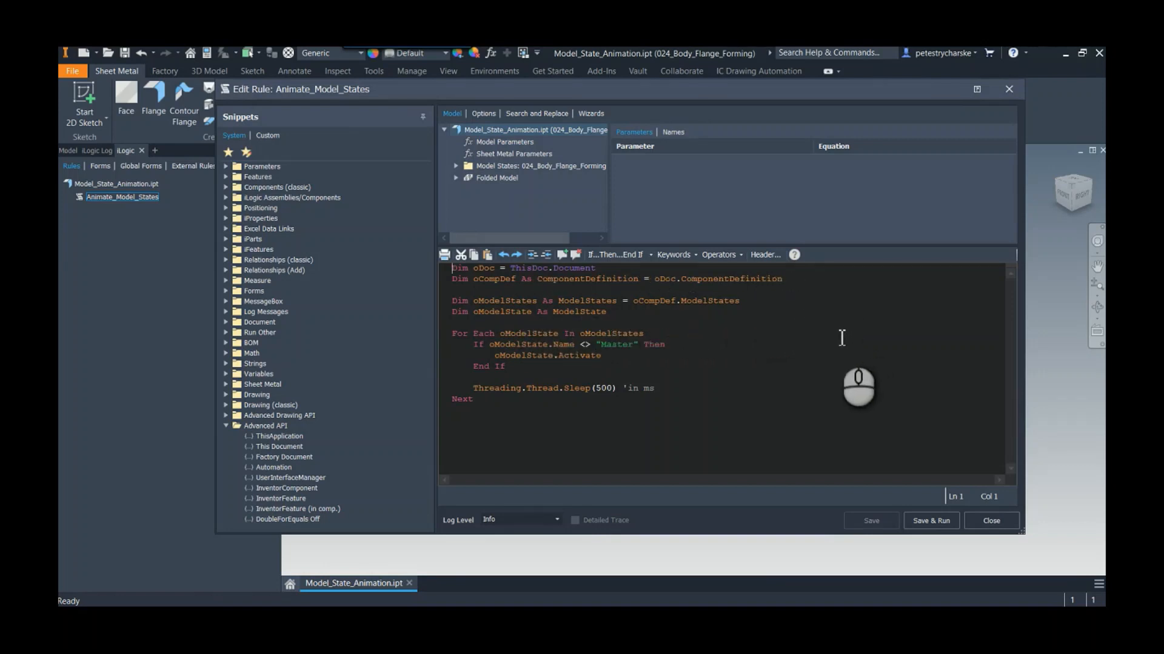
{"action": "mouse_move", "coordinate": [508, 357]}
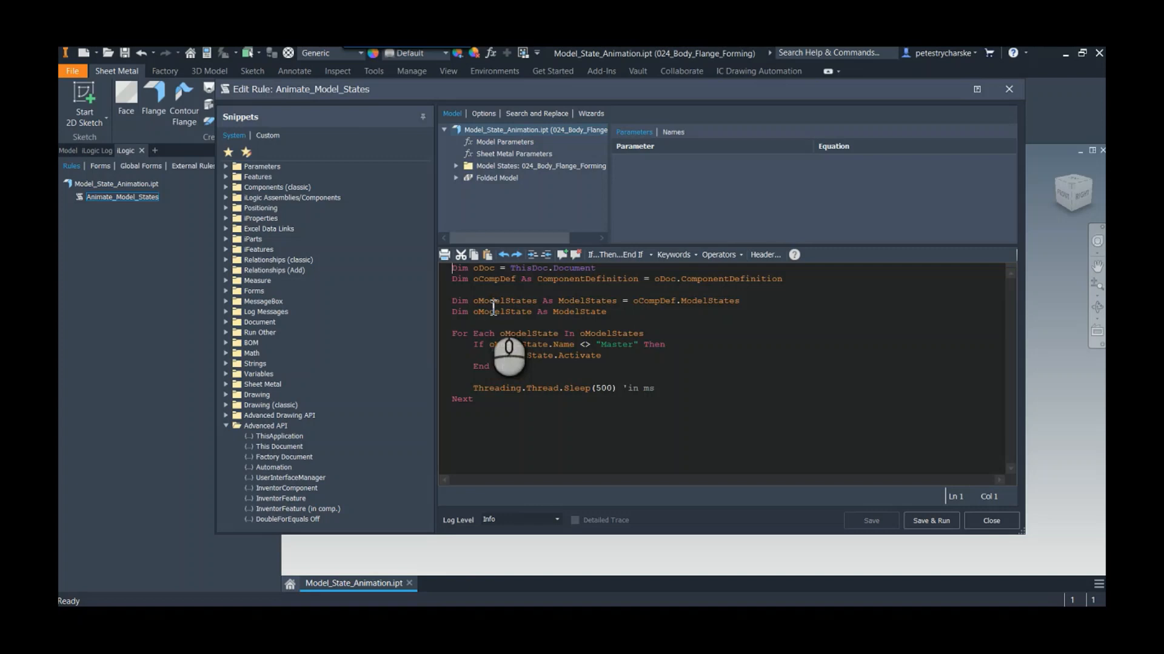
Highlight the oModelStates, oCompDef and oModelState references in the rule code while reviewing
{"action": "left_click", "coordinate": [471, 300]}
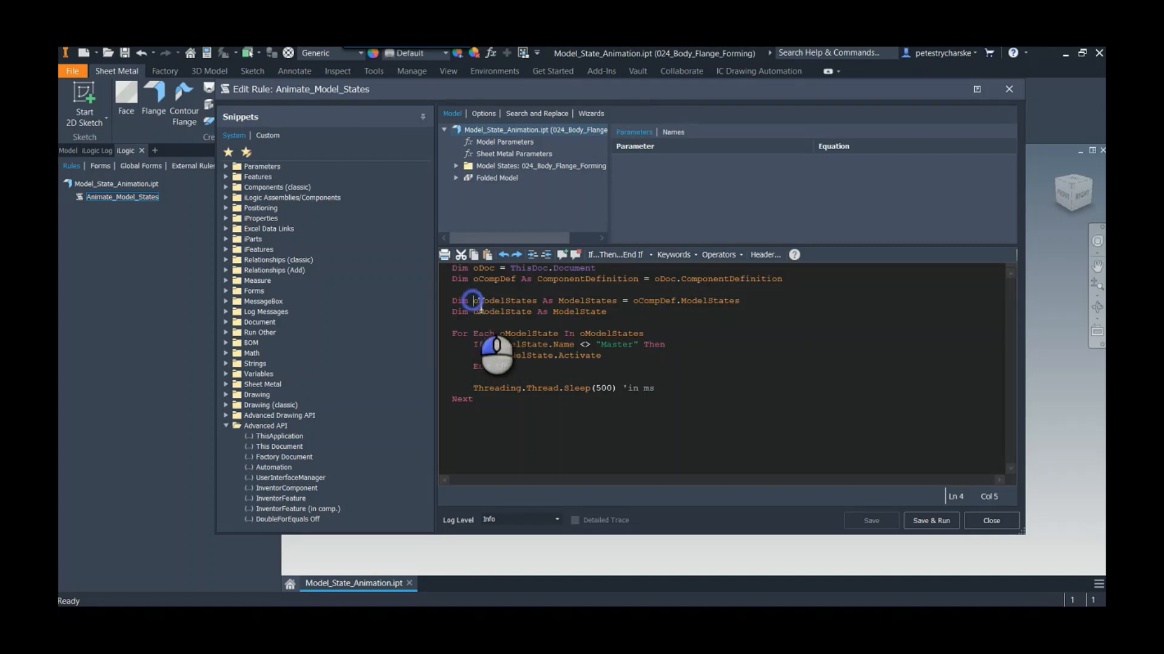
{"action": "double_click", "coordinate": [505, 301]}
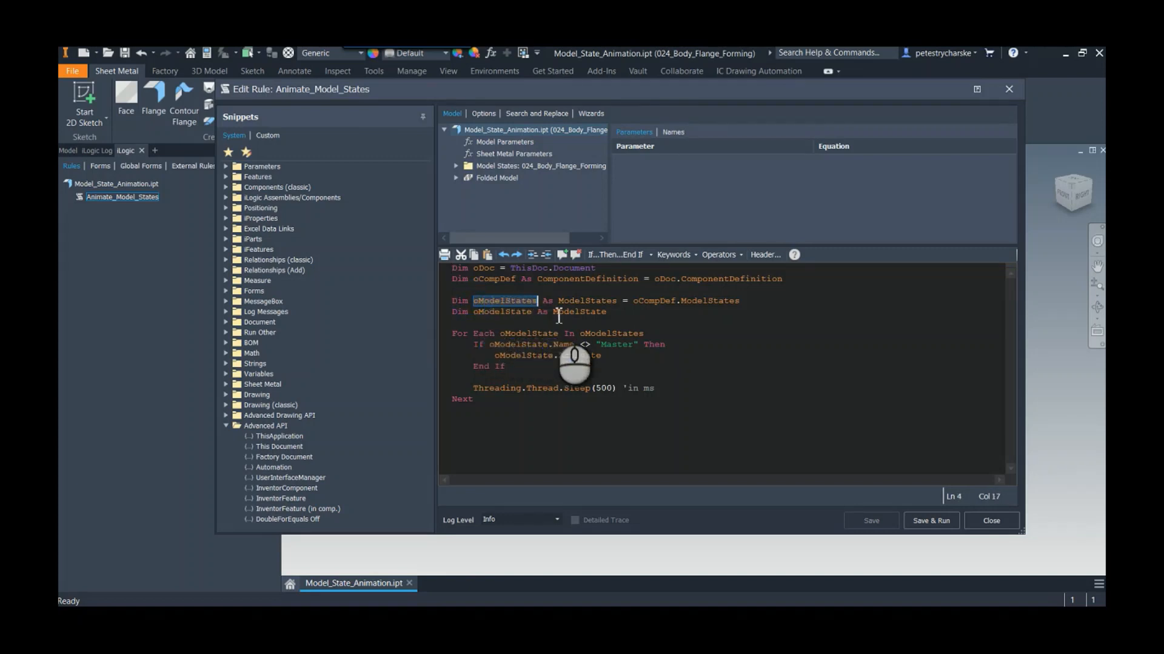
{"action": "mouse_move", "coordinate": [566, 360]}
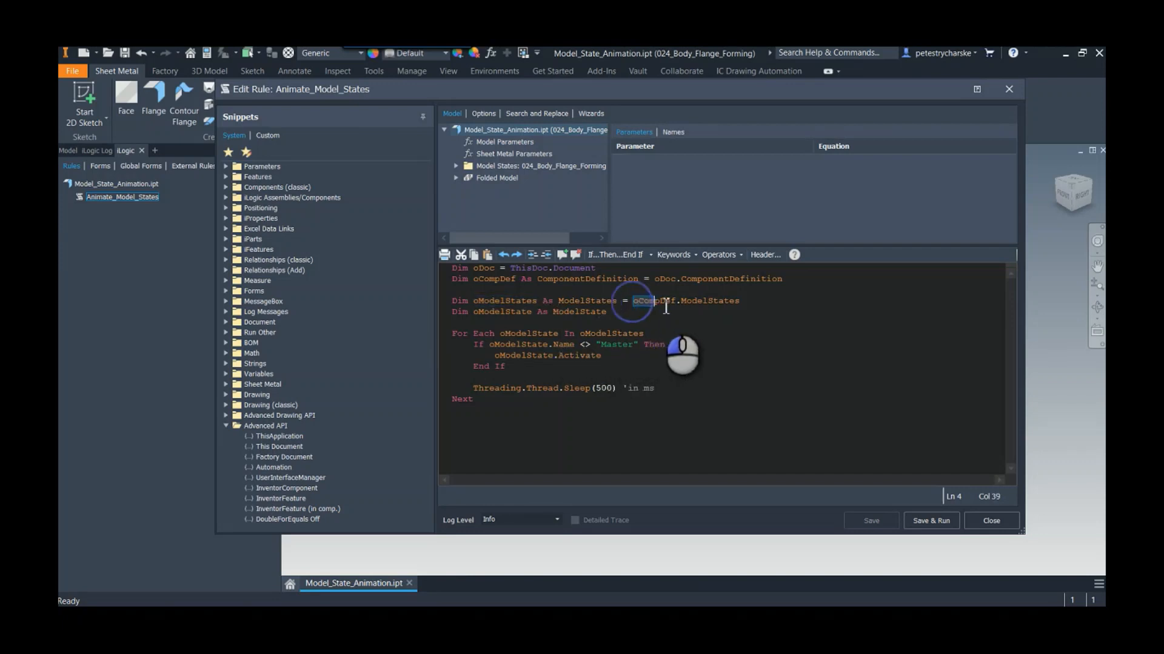
{"action": "double_click", "coordinate": [686, 301]}
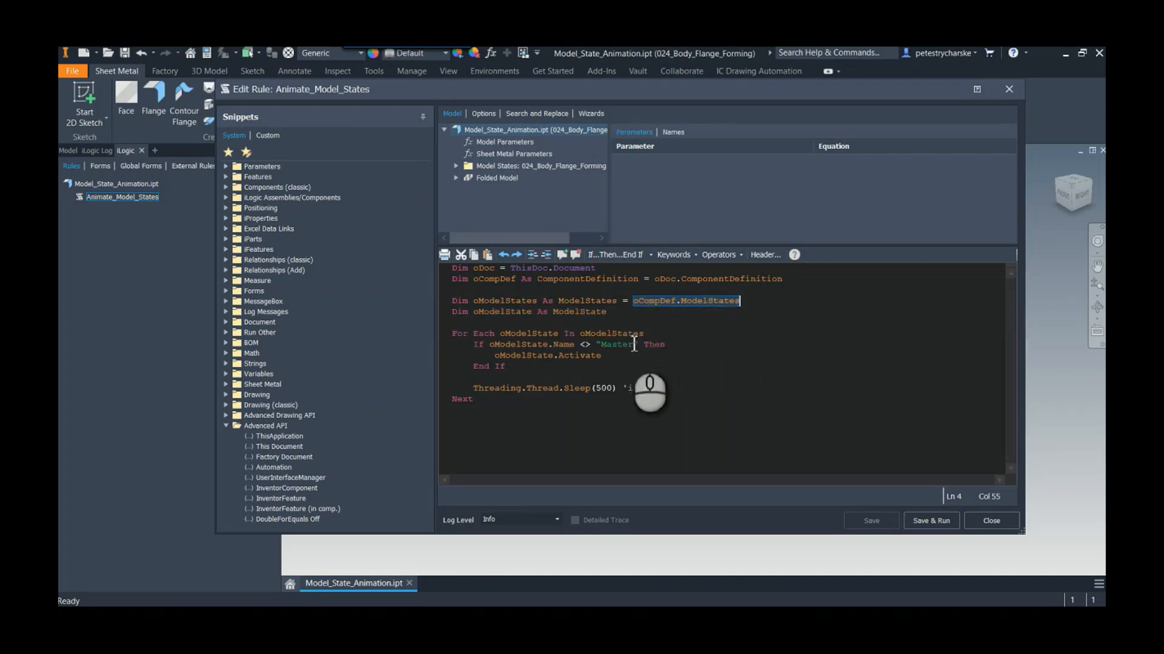
{"action": "left_click", "coordinate": [472, 324]}
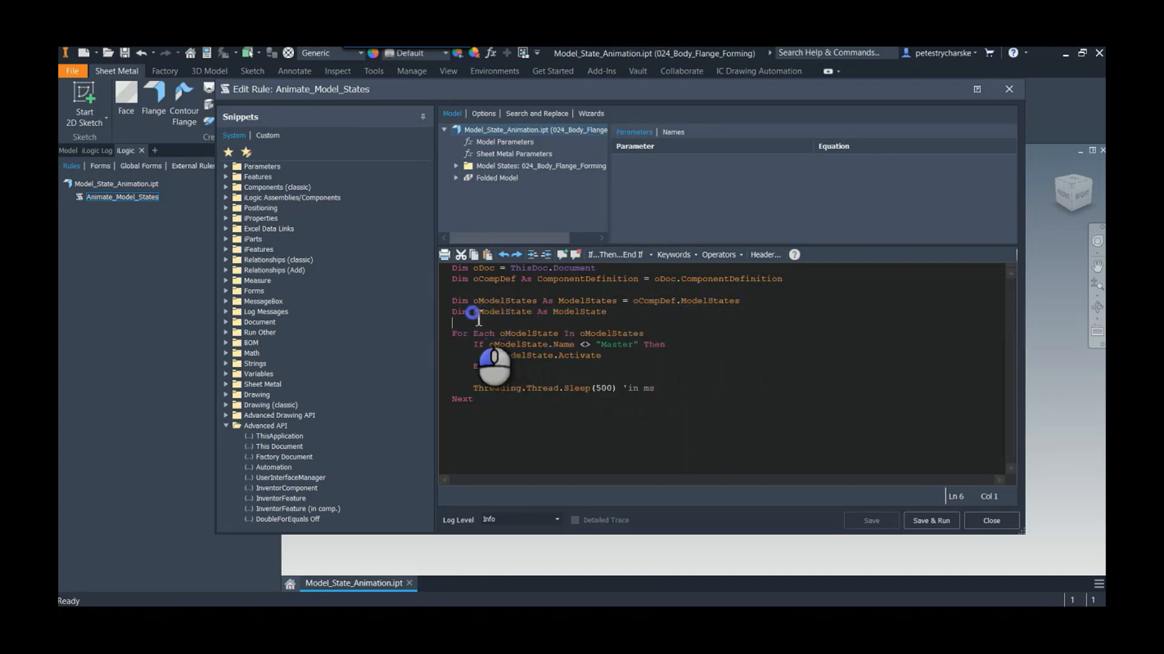
{"action": "double_click", "coordinate": [503, 312]}
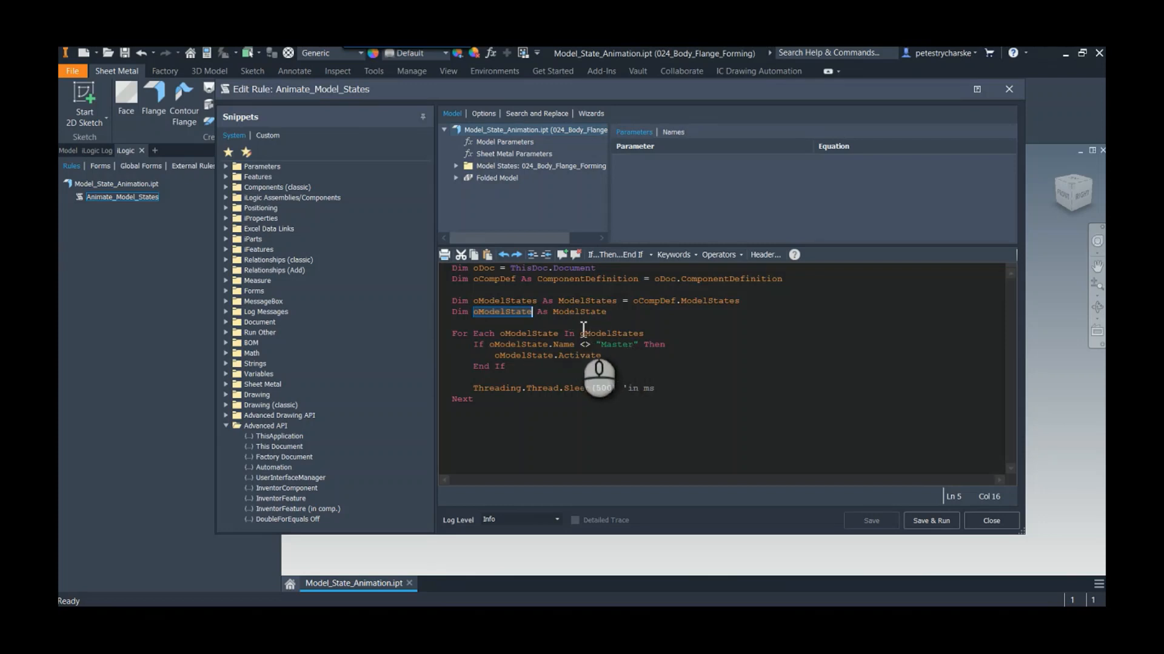
{"action": "mouse_move", "coordinate": [549, 414]}
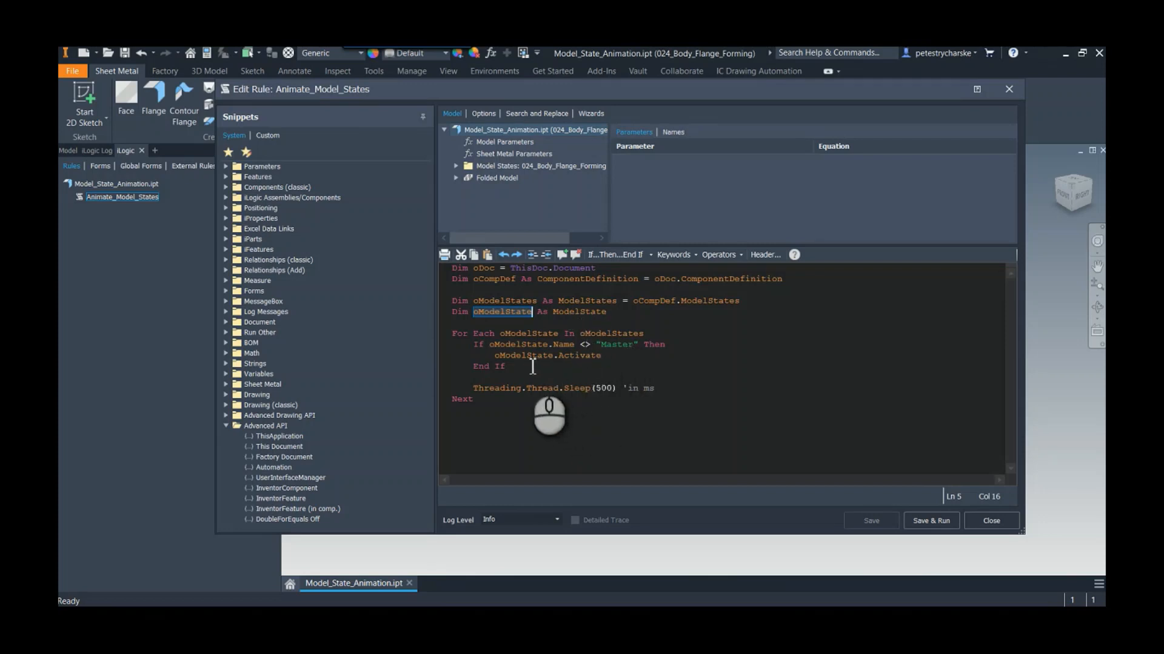
{"action": "mouse_move", "coordinate": [535, 322]}
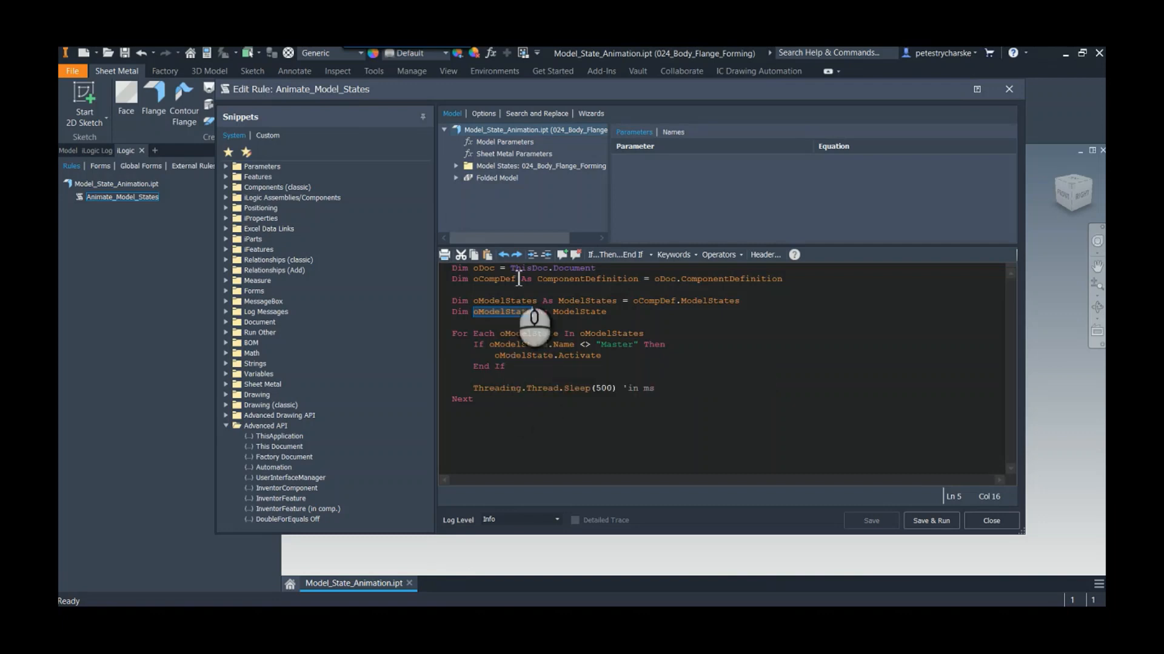
Expand the part's model states list and highlight the not-equal check against Master
{"action": "left_click", "coordinate": [457, 166]}
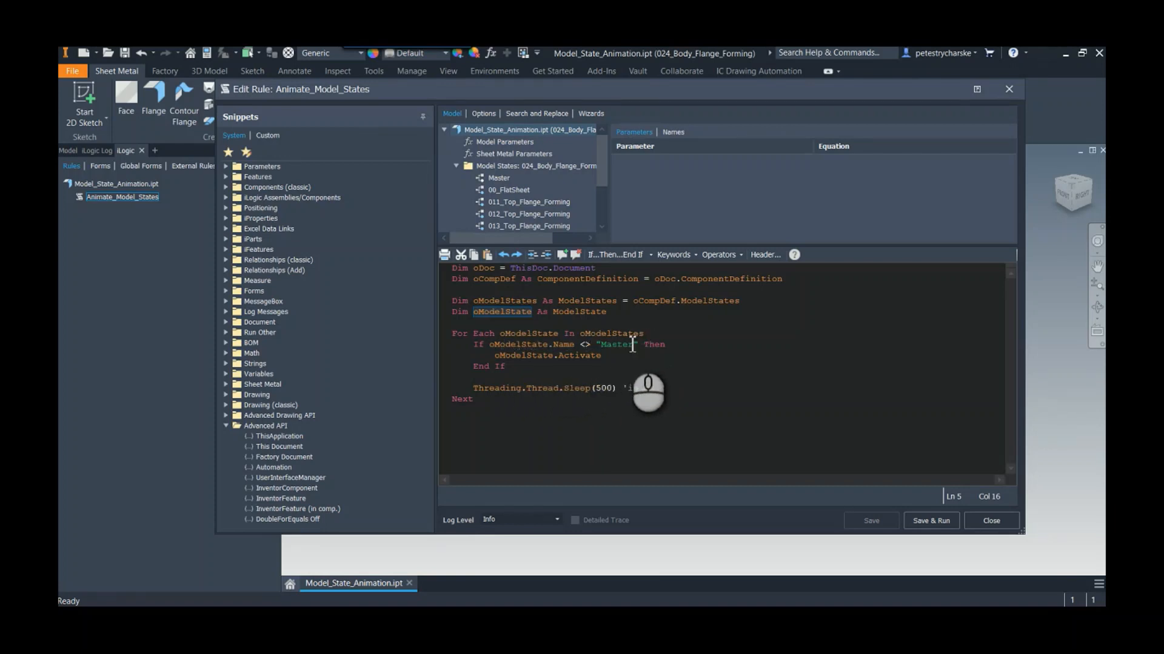
{"action": "double_click", "coordinate": [615, 344]}
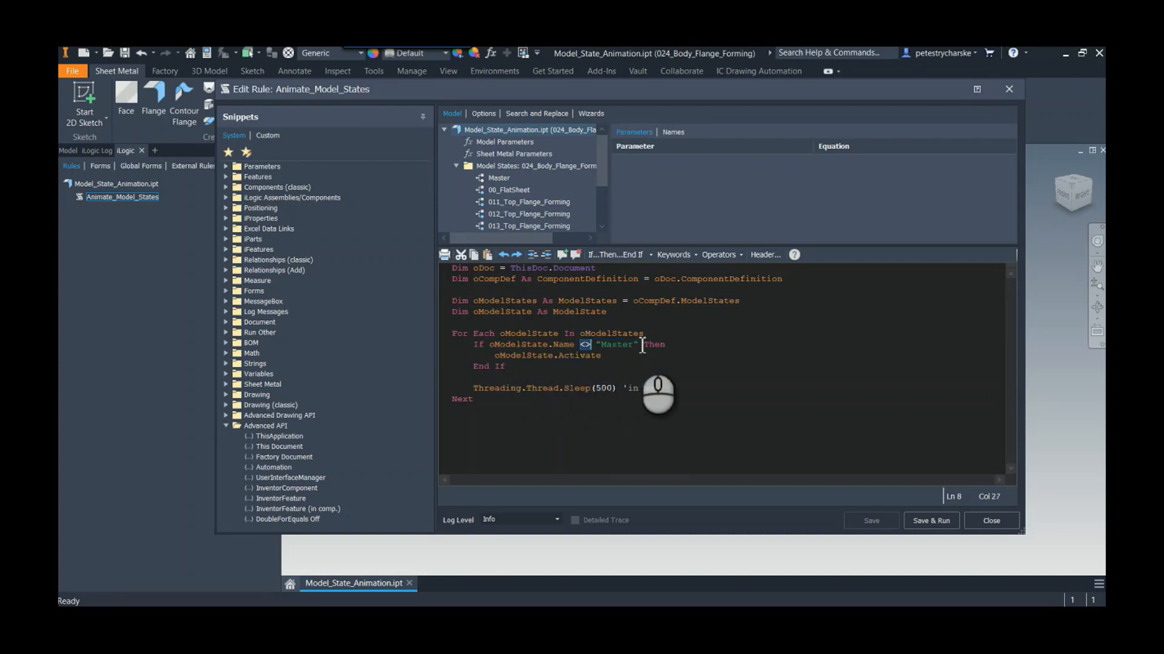
{"action": "mouse_move", "coordinate": [586, 402]}
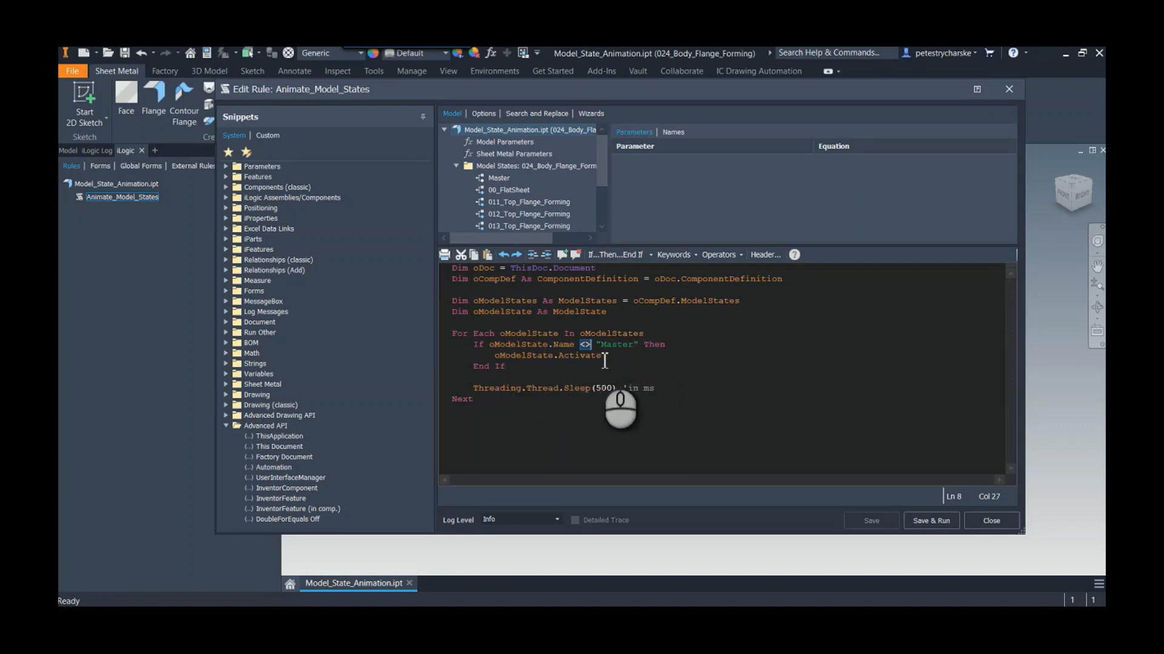
{"action": "left_click", "coordinate": [509, 190]}
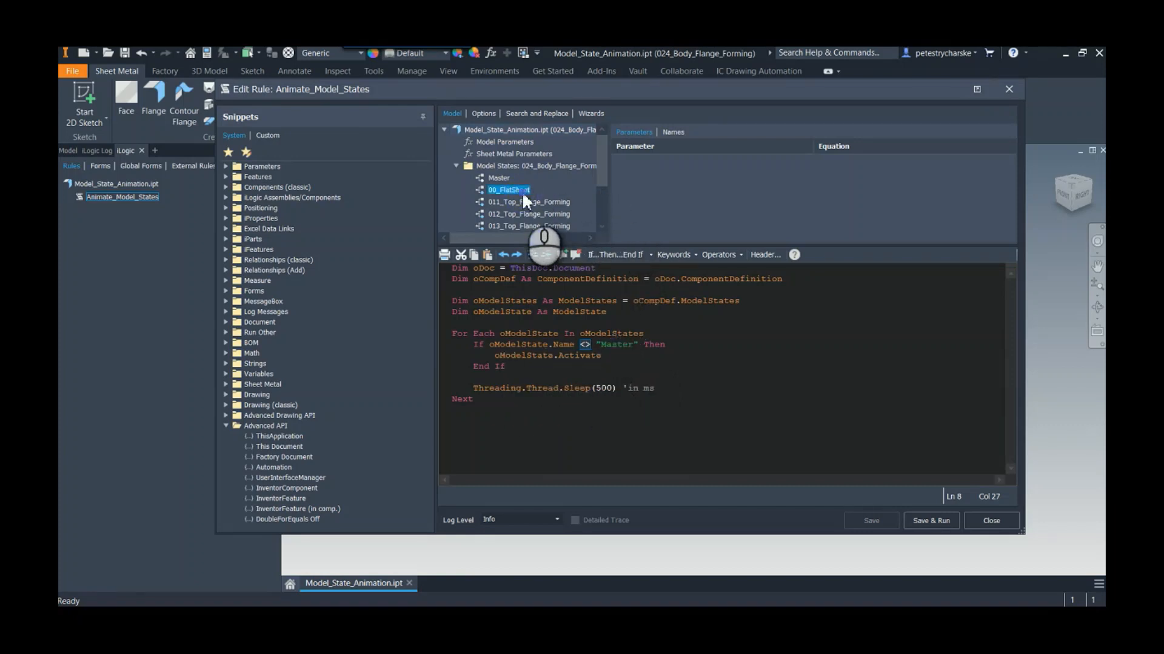
{"action": "left_click", "coordinate": [528, 214]}
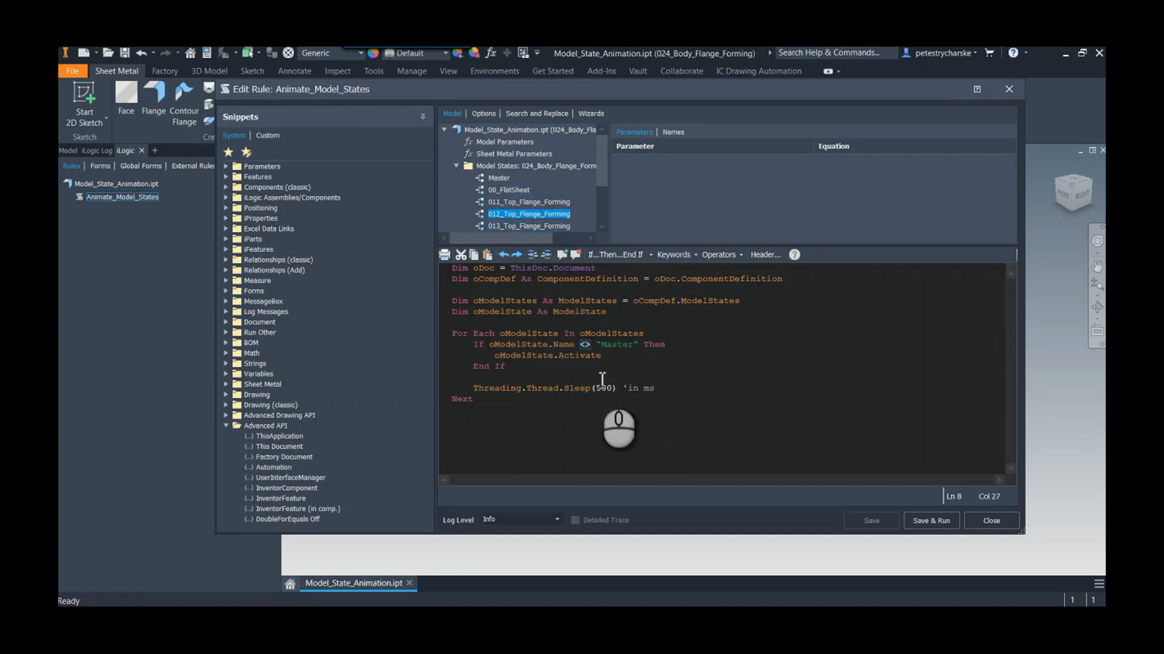
{"action": "left_click", "coordinate": [472, 387]}
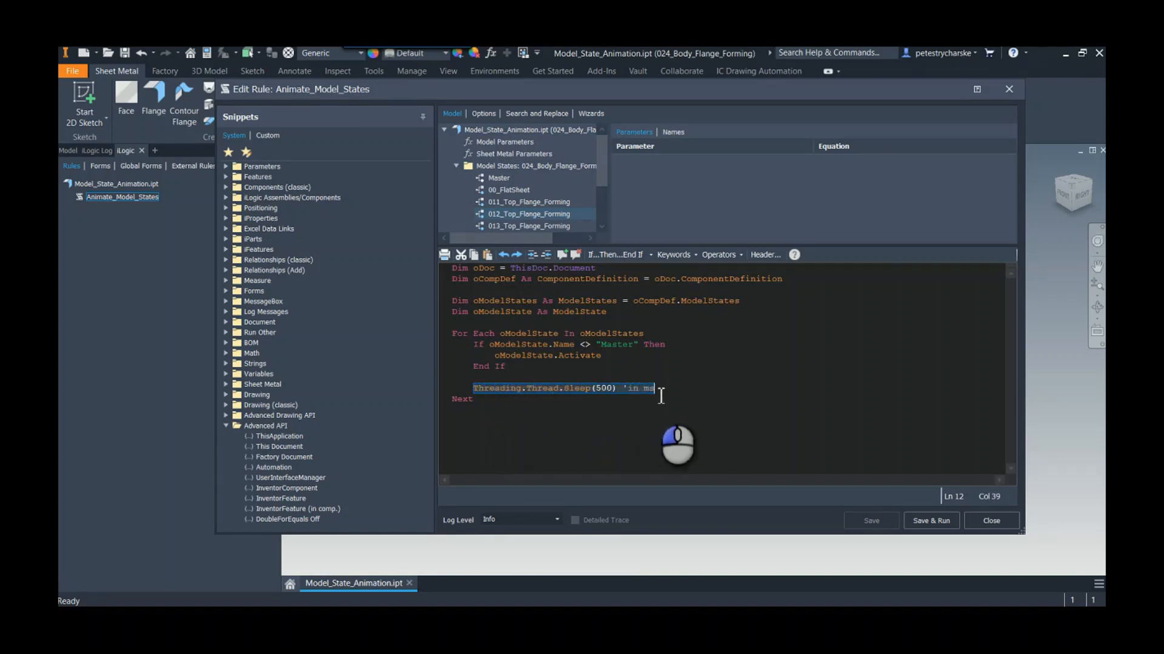
{"action": "mouse_move", "coordinate": [604, 389]}
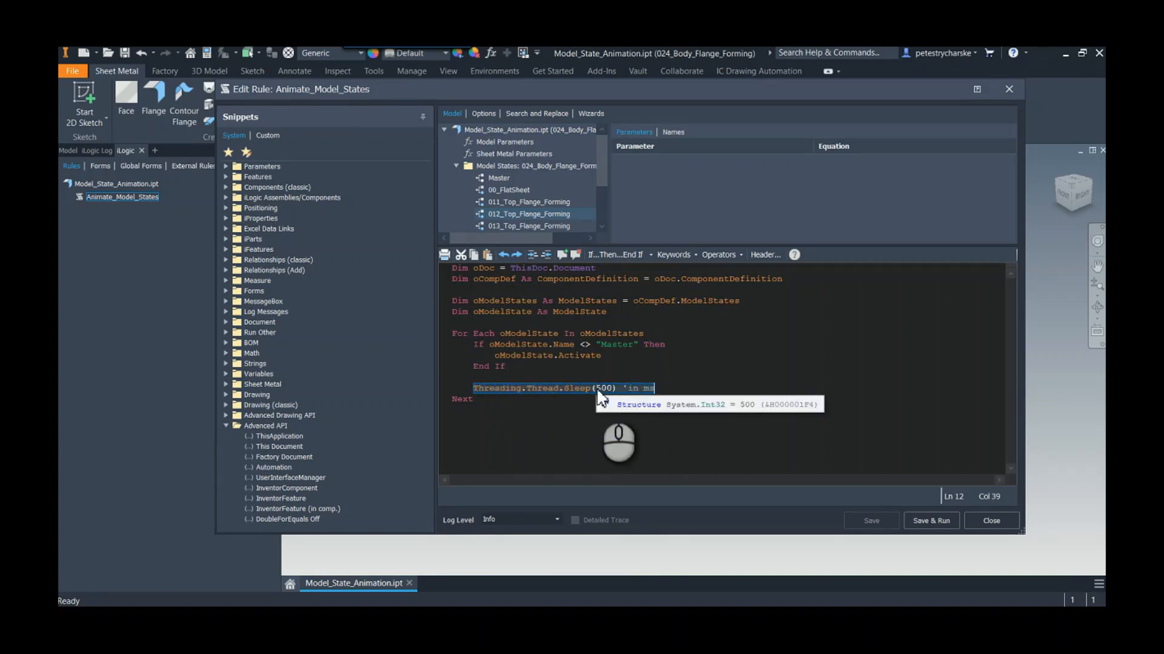
{"action": "left_click", "coordinate": [631, 388]}
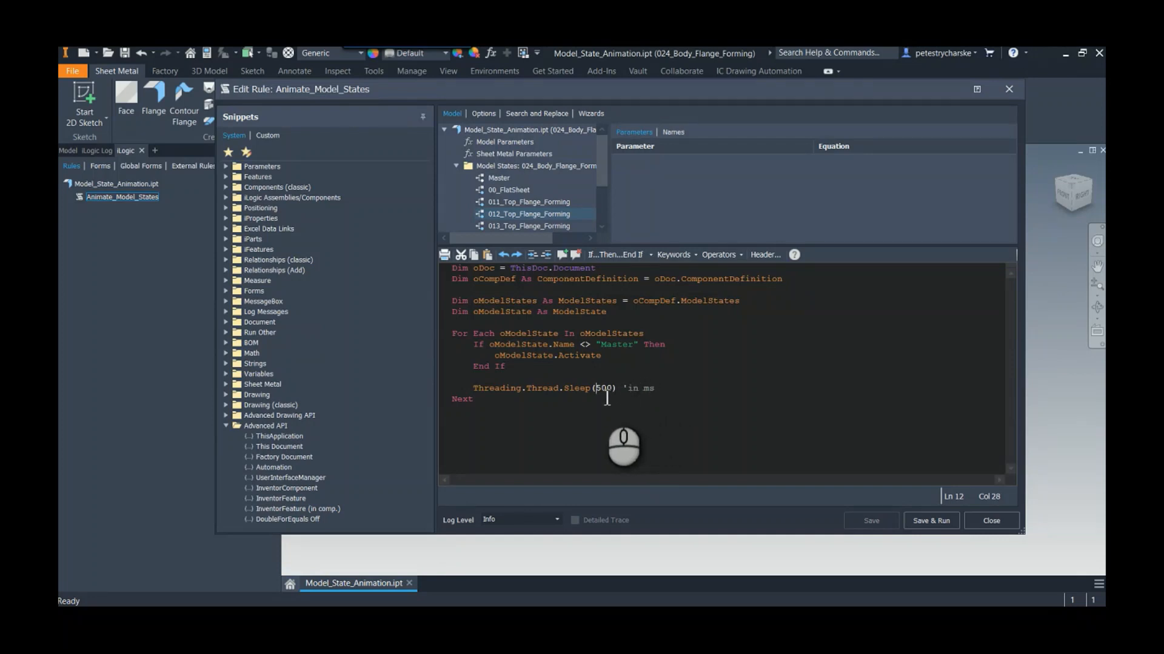
{"action": "mouse_move", "coordinate": [656, 444]}
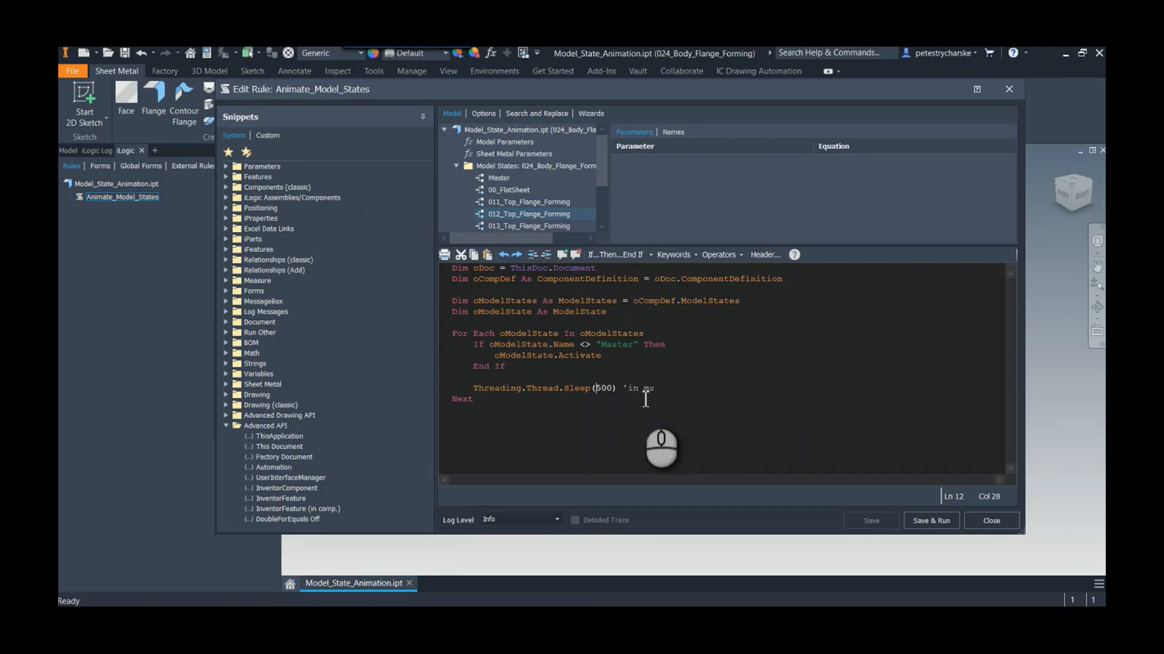
{"action": "mouse_move", "coordinate": [590, 408]}
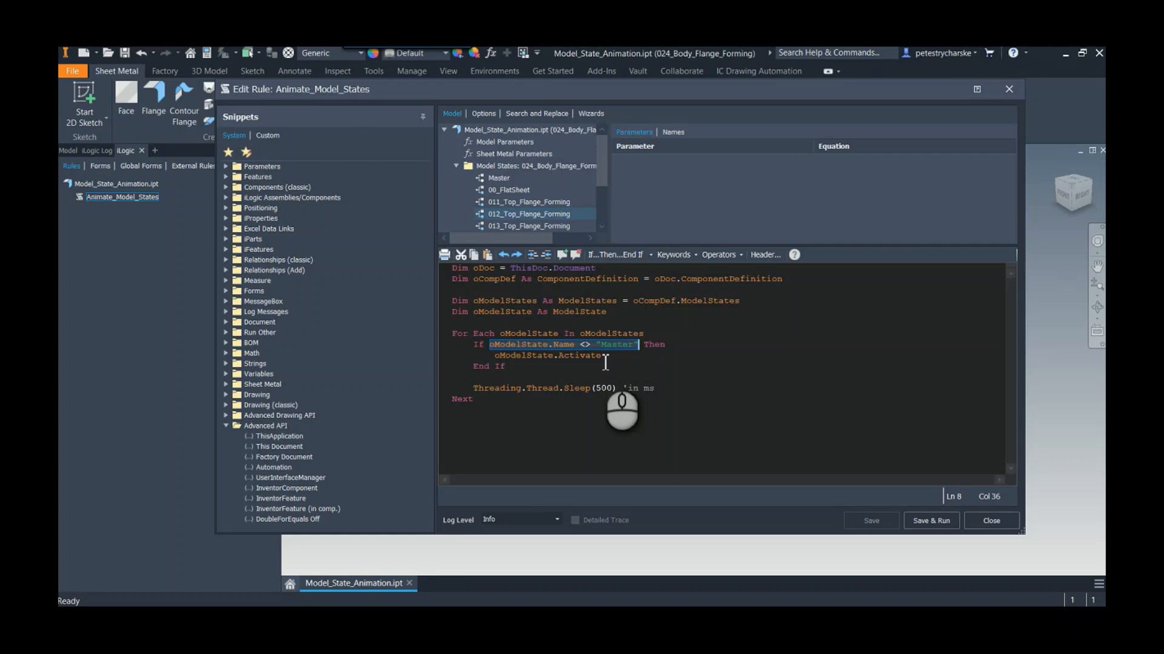
{"action": "mouse_move", "coordinate": [646, 434]}
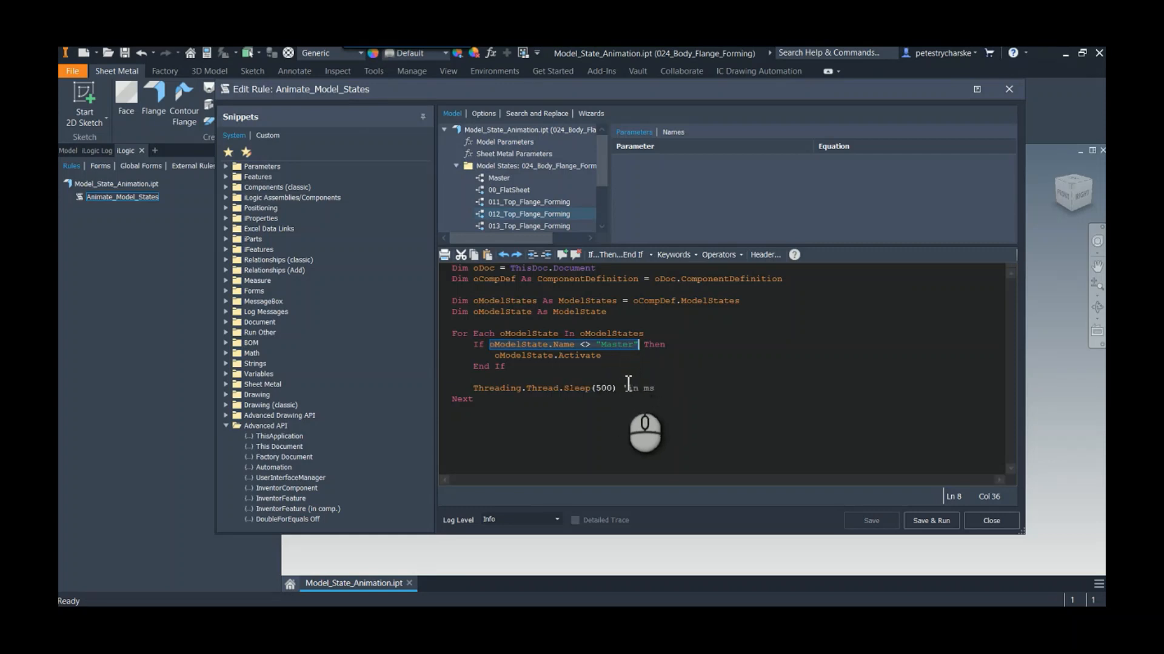
{"action": "scroll", "scroll_direction": "down", "scroll_amount": 3}
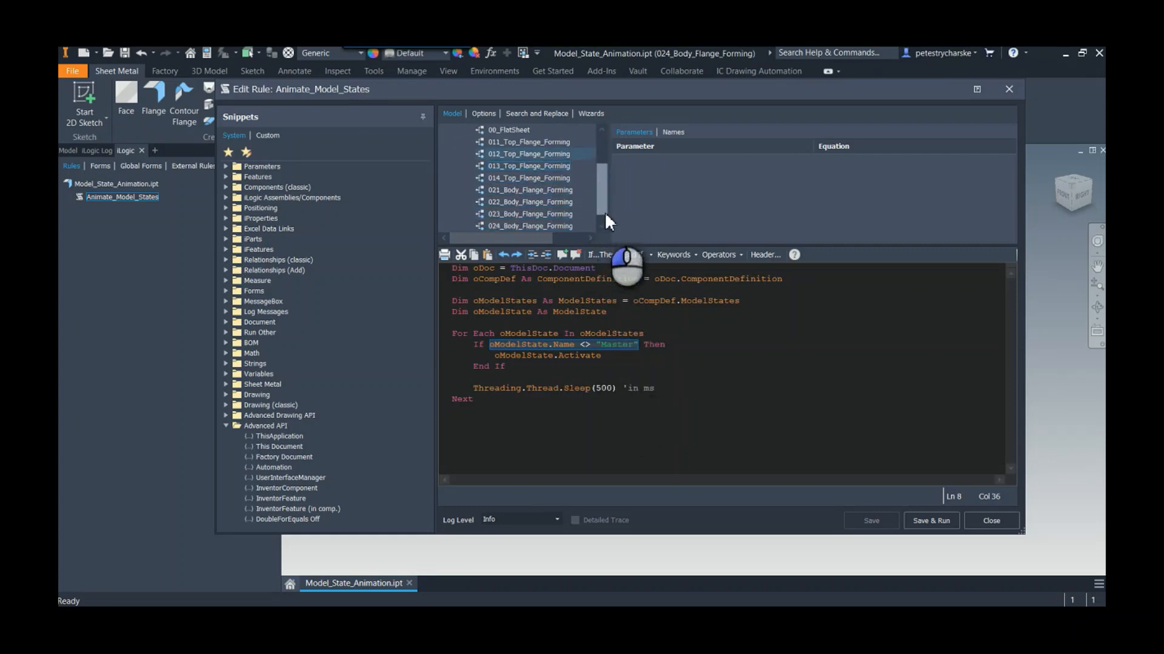
{"action": "scroll", "scroll_direction": "up", "scroll_amount": 3}
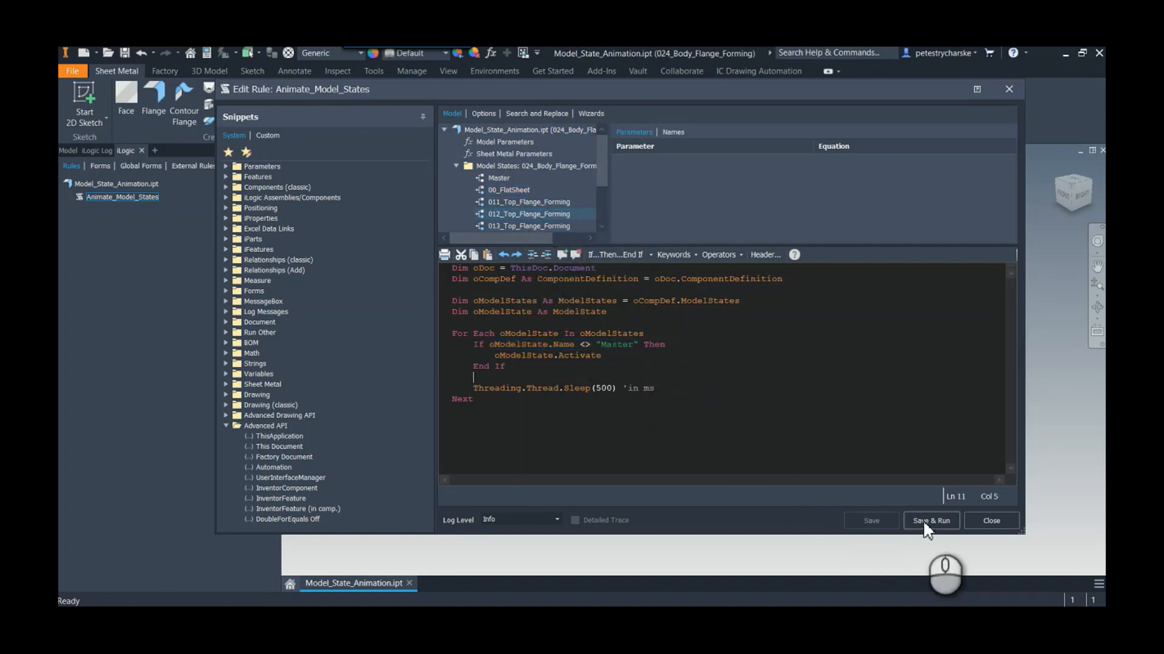
{"action": "mouse_move", "coordinate": [947, 528]}
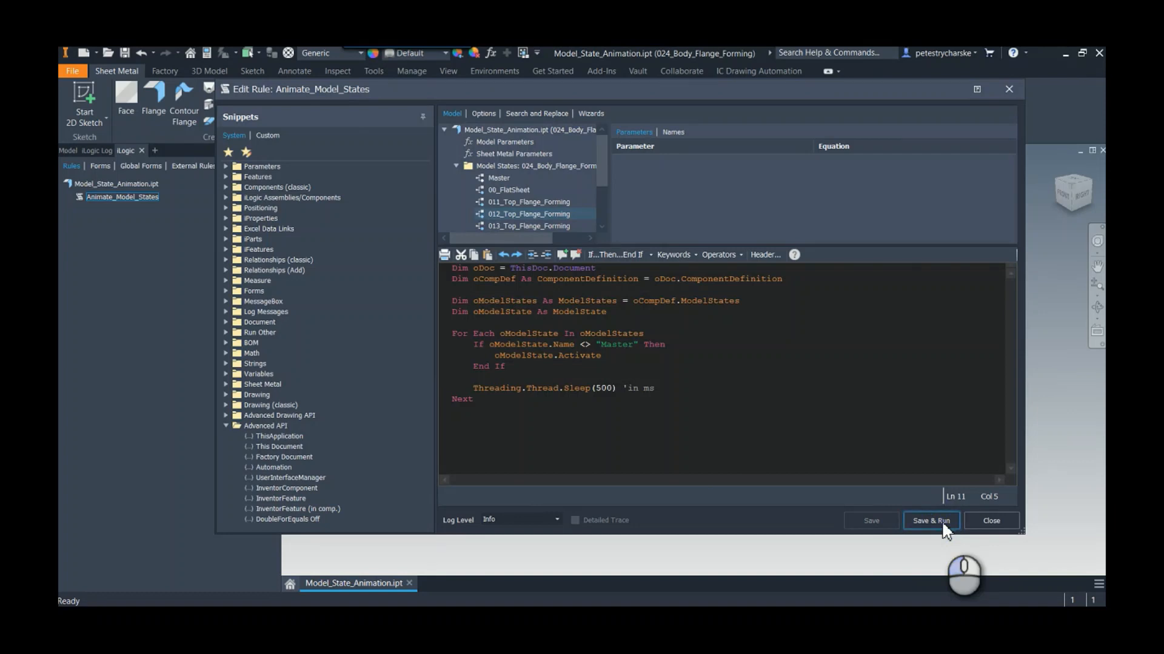
Save and run Animate_Model_States so the animation ends on the closed tray
{"action": "left_click", "coordinate": [929, 519]}
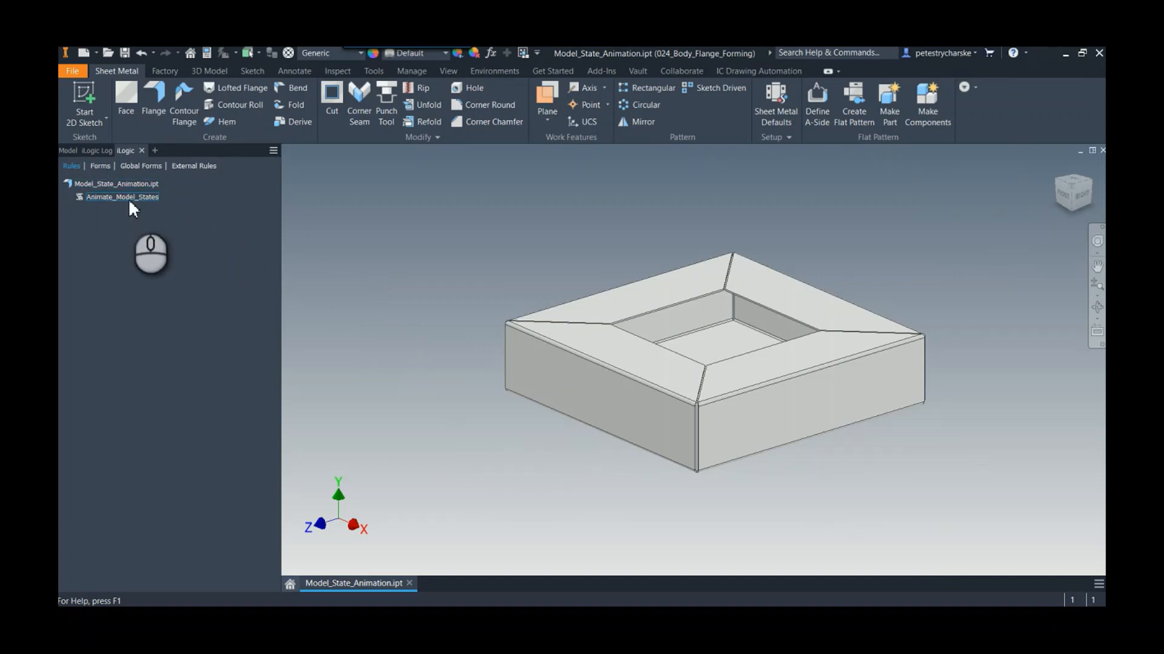
{"action": "left_click", "coordinate": [122, 197]}
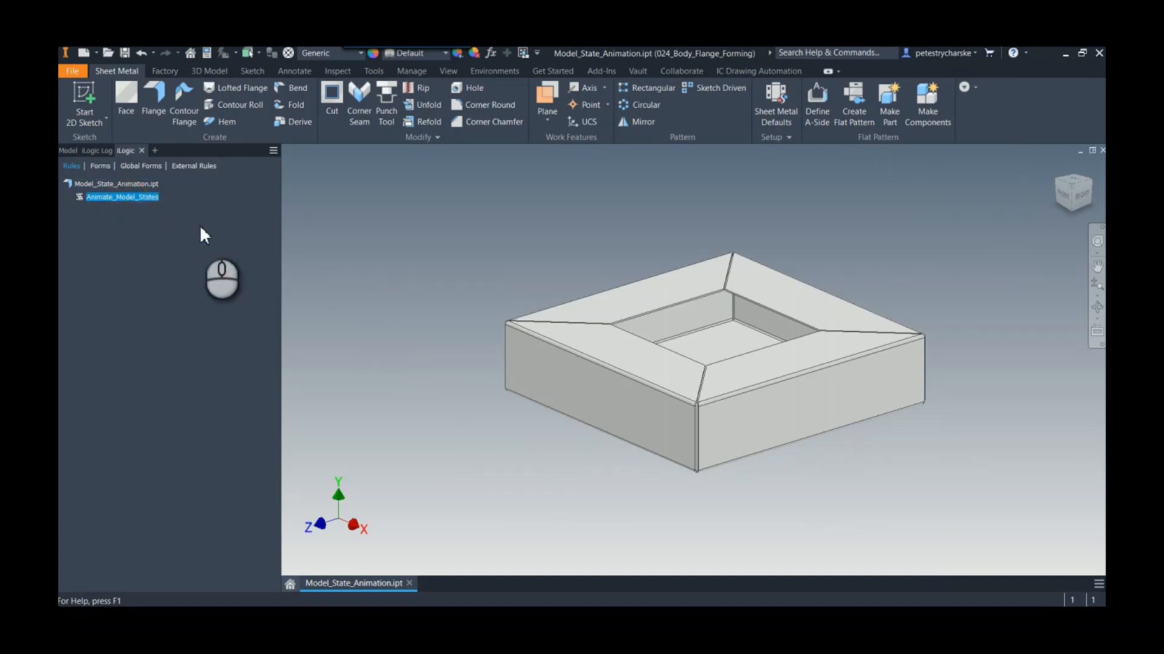
Change Sleep(500) to Sleep(1000) in Animate_Model_States, then save and run it again
{"action": "double_click", "coordinate": [121, 197]}
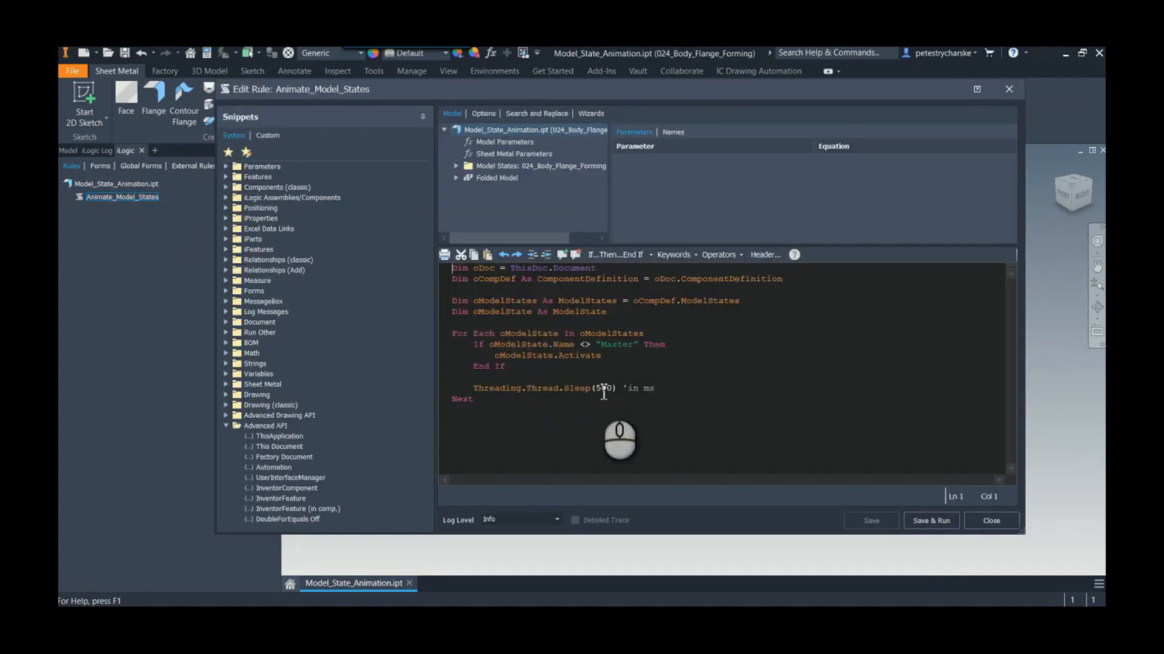
{"action": "type", "text": "1000"}
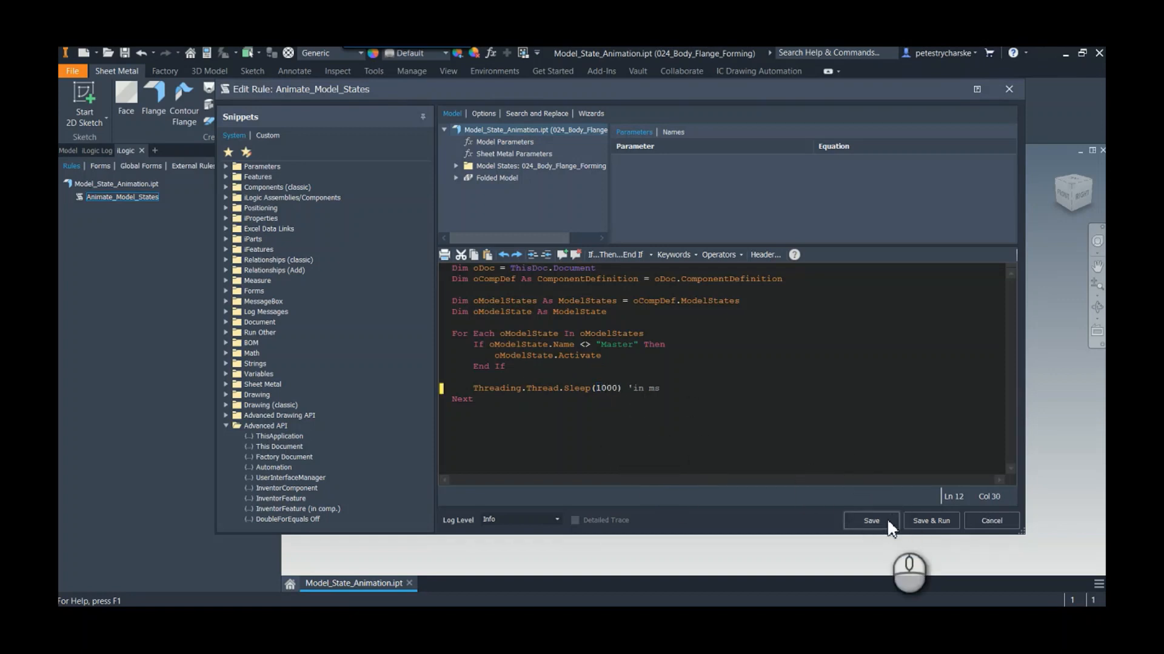
{"action": "mouse_move", "coordinate": [929, 520]}
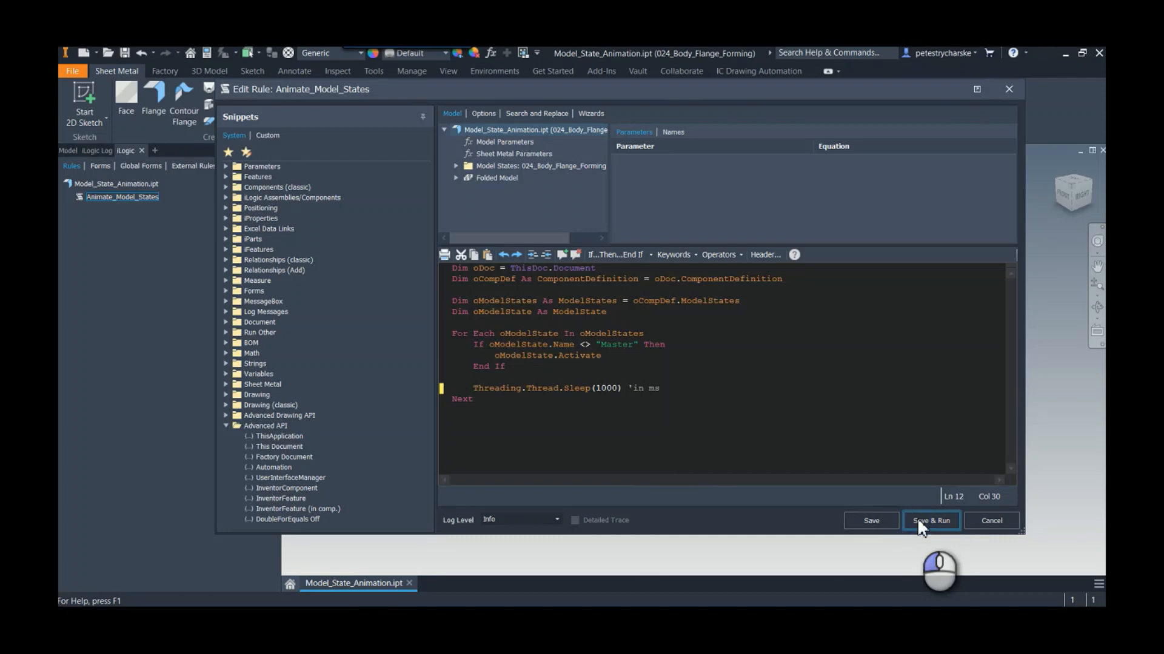
{"action": "left_click", "coordinate": [930, 520]}
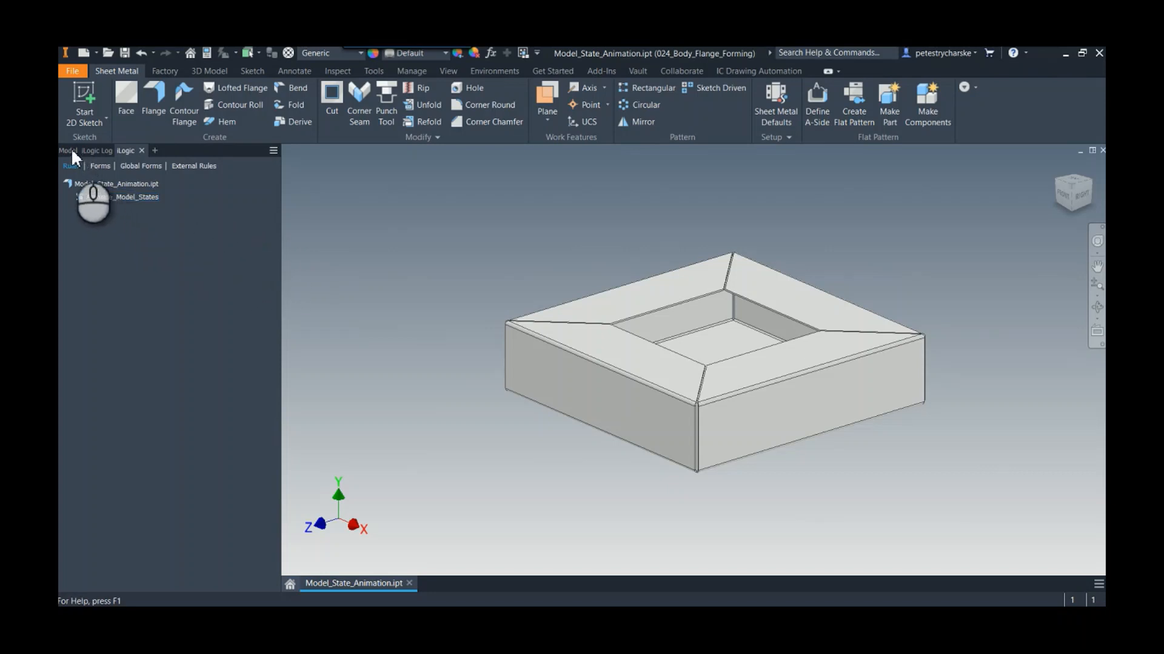
Return to the Model browser listing the model states with 024_Body_Flange_Forming active
{"action": "left_click", "coordinate": [68, 150]}
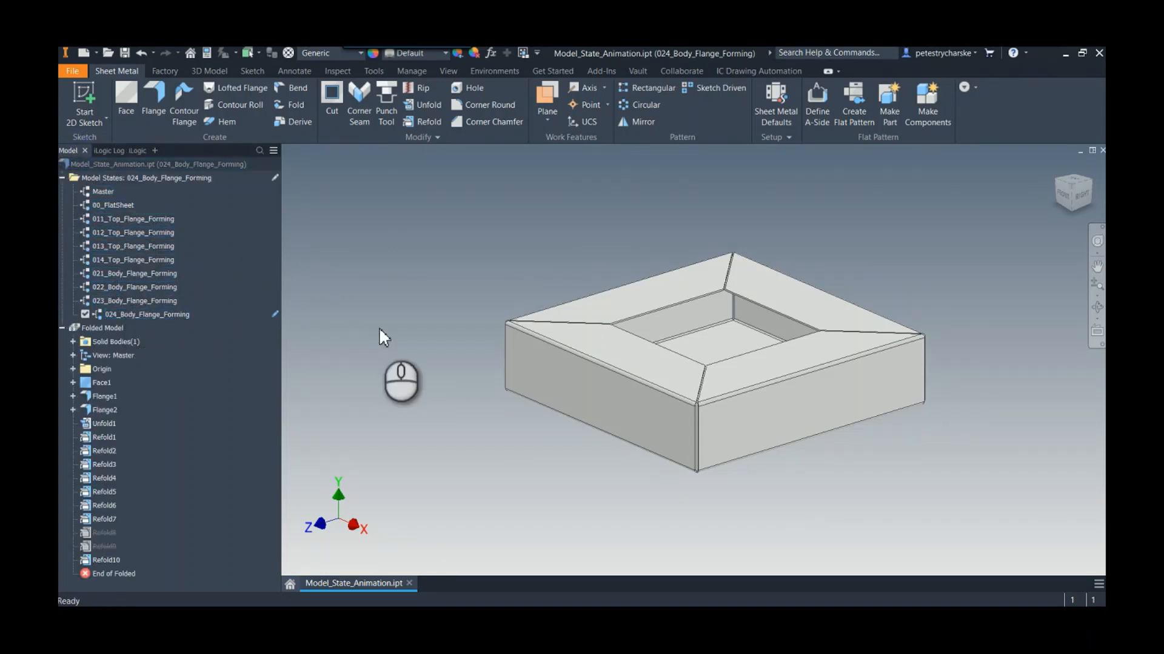
{"action": "mouse_move", "coordinate": [379, 335]}
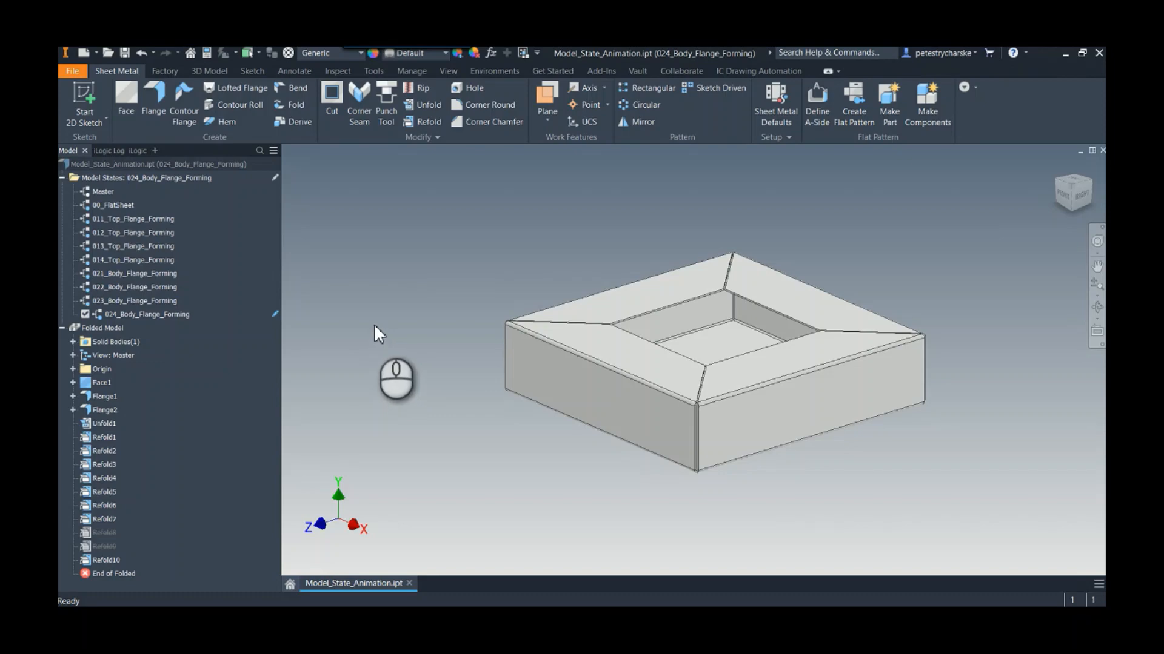
{"action": "mouse_move", "coordinate": [189, 173]}
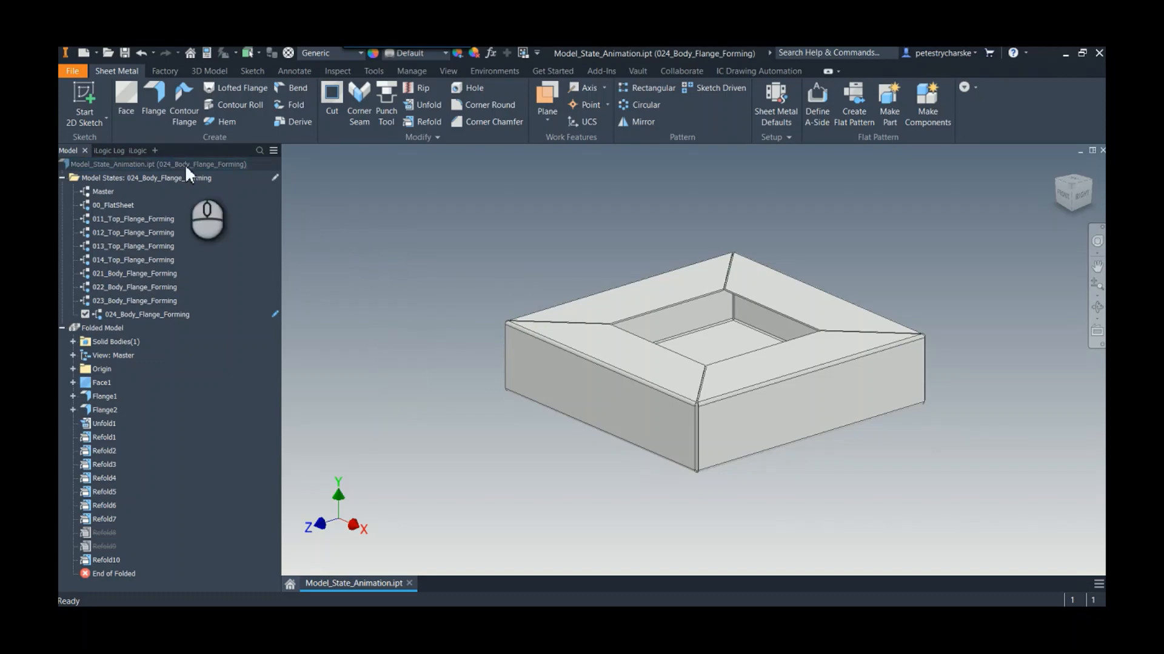